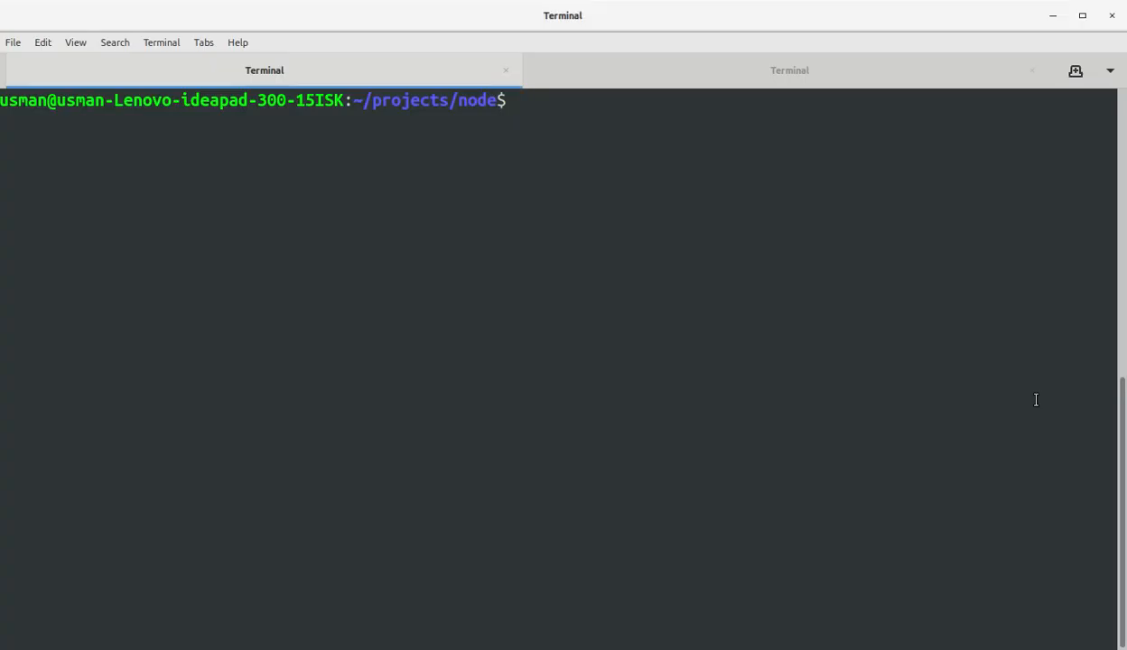
Run gst-launch-1.0 --version and highlight the reported version 1.14.1
{"action": "type", "text": "gst-l"}
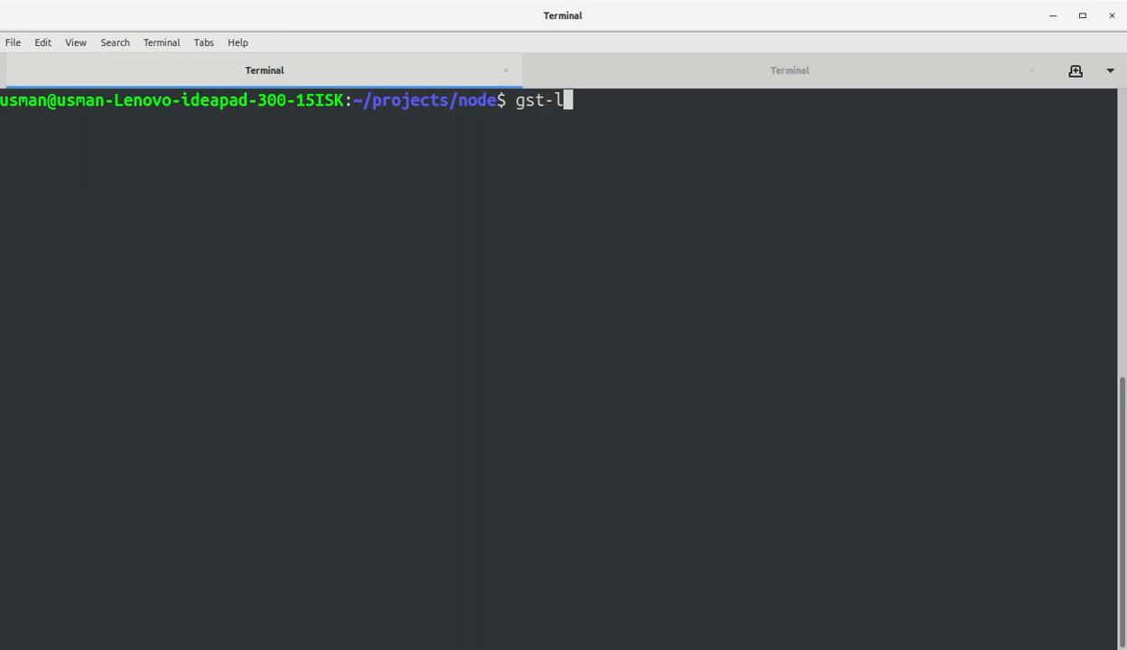
{"action": "type", "text": "aunch-1.0 -"}
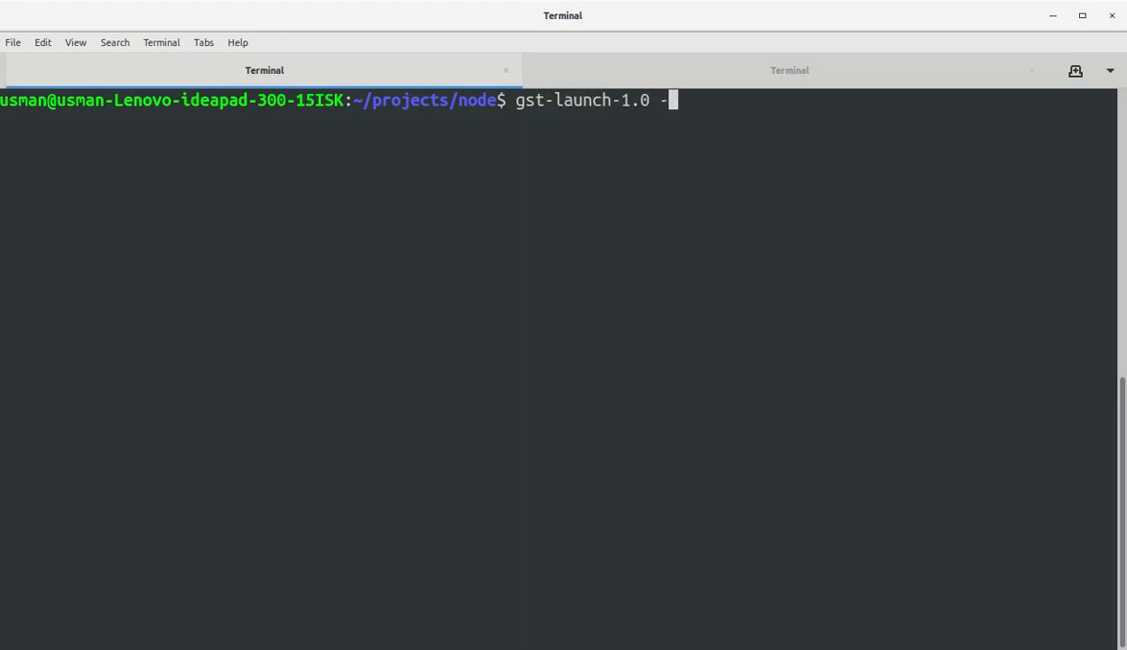
{"action": "type", "text": "-version"}
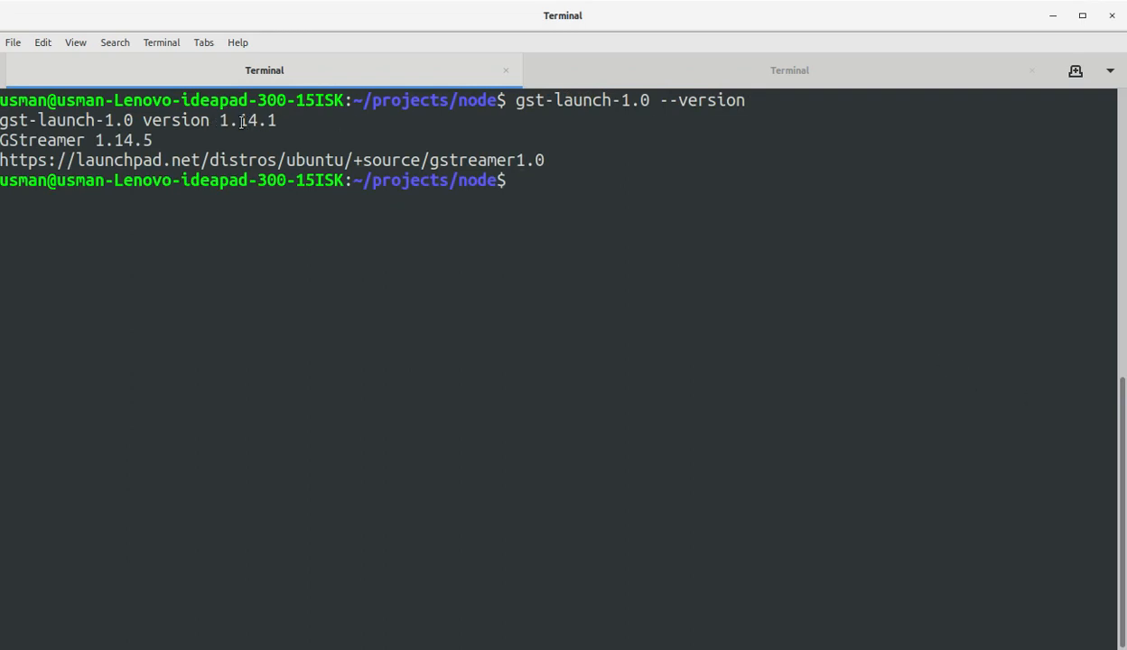
{"action": "double_click", "coordinate": [248, 120]}
{"action": "type", "text": "sudo"}
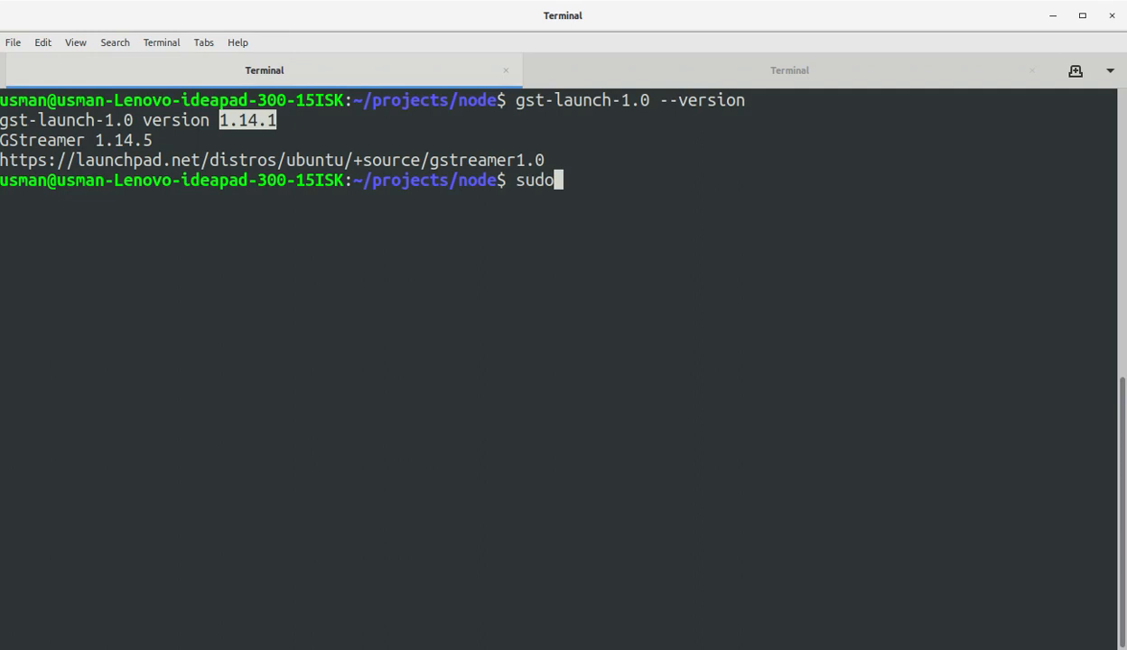
Create the livecam folder with recursive 777 permissions and move into it
{"action": "type", "text": "mkdir livecam"}
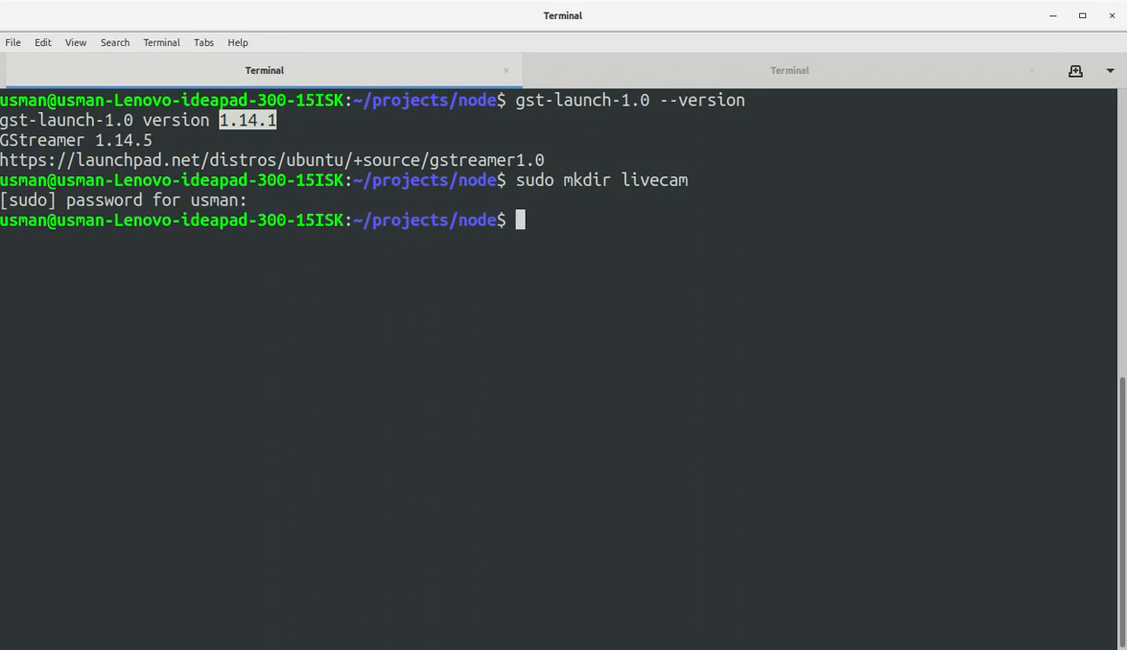
{"action": "type", "text": "sudo chm"}
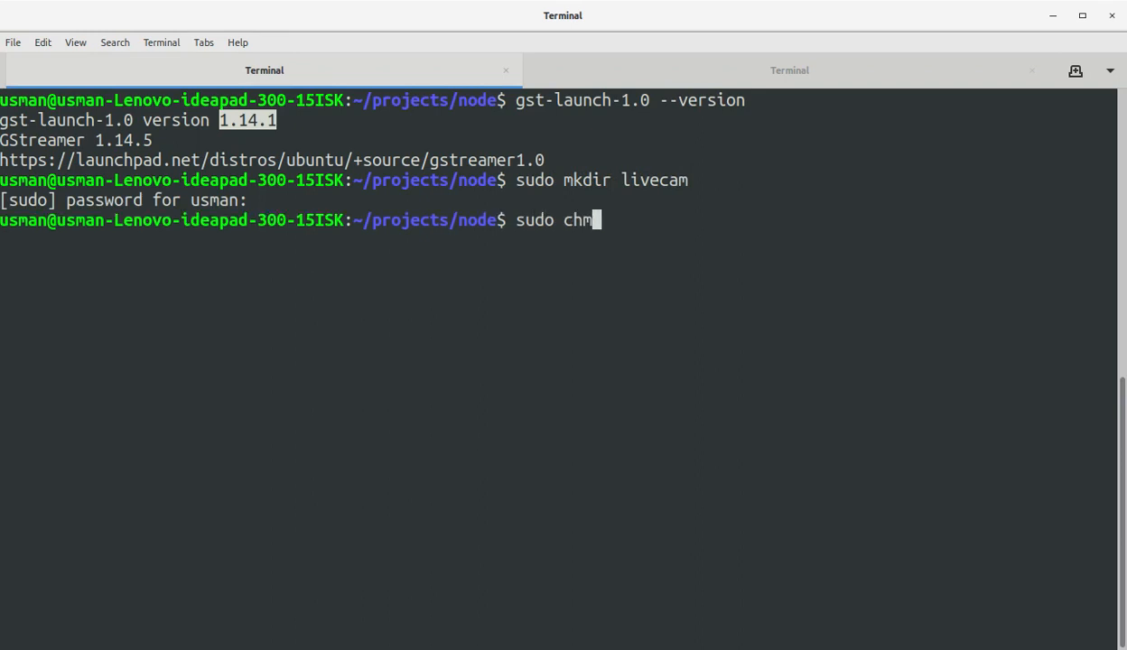
{"action": "type", "text": "od -R 777 live"}
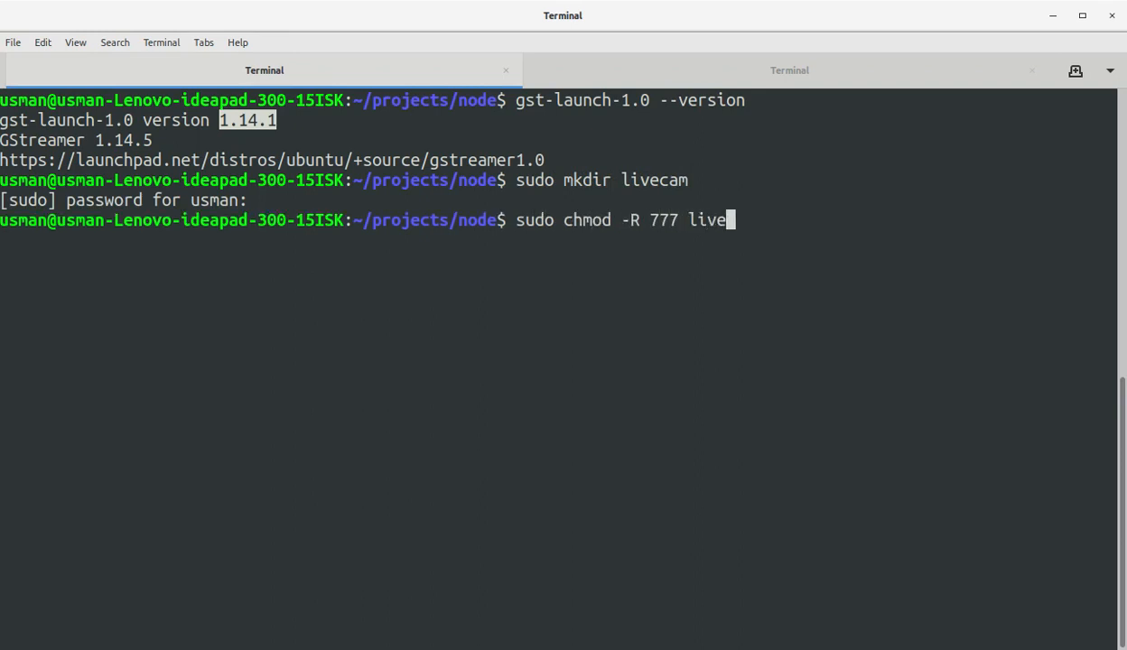
{"action": "type", "text": "cd livecam/"}
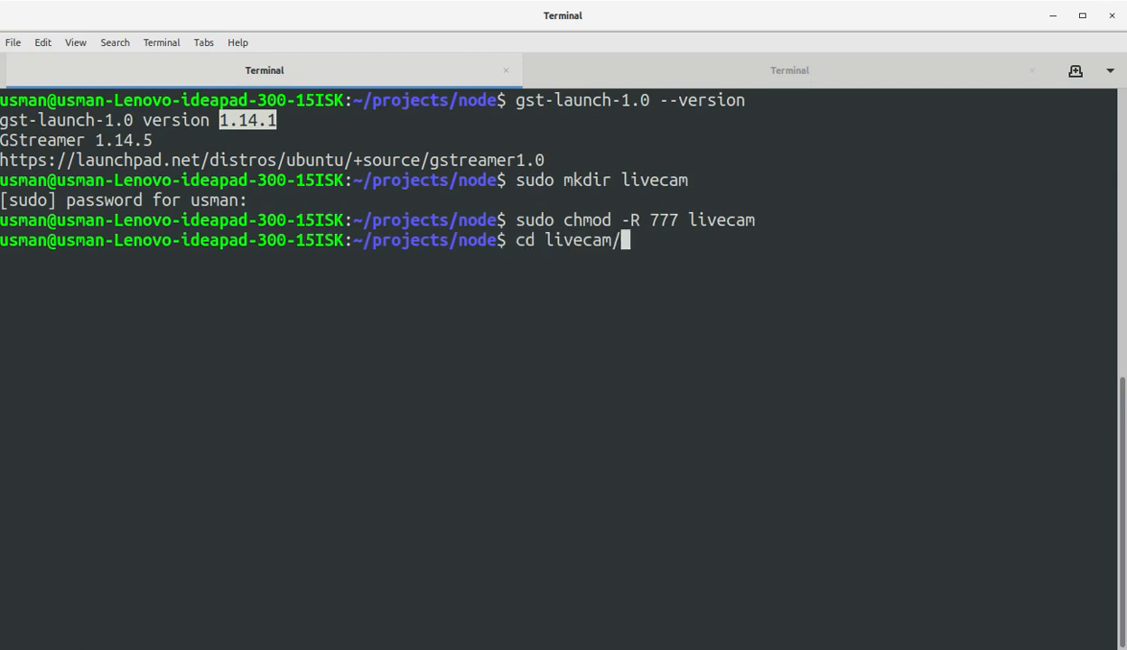
{"action": "type", "text": "s"}
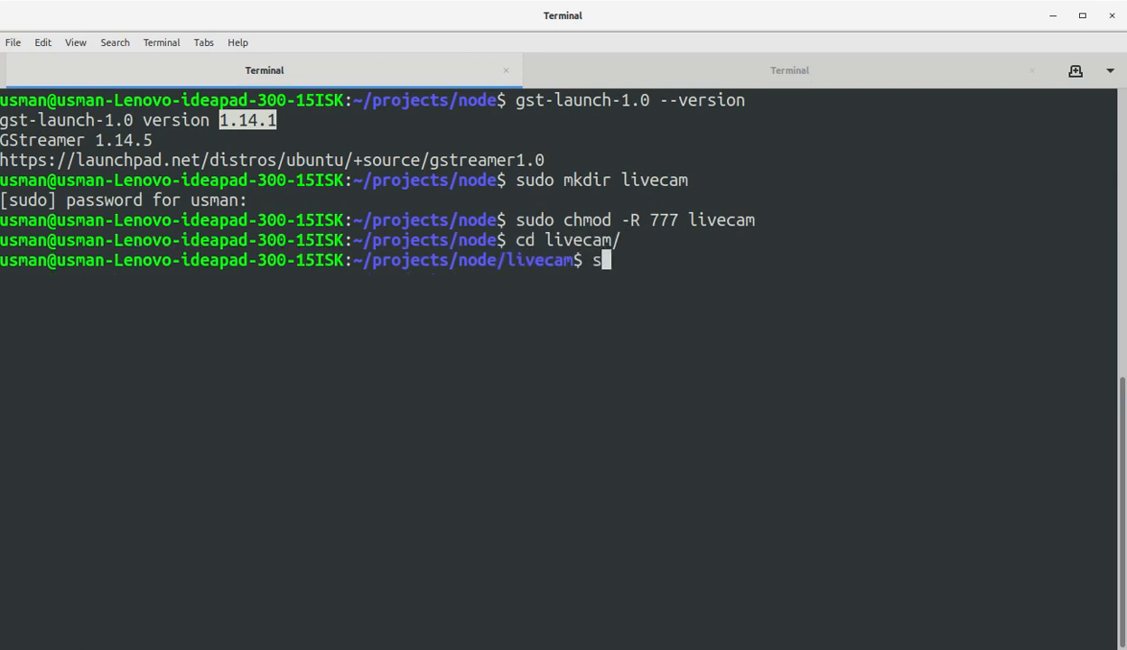
{"action": "type", "text": "udo npm install"}
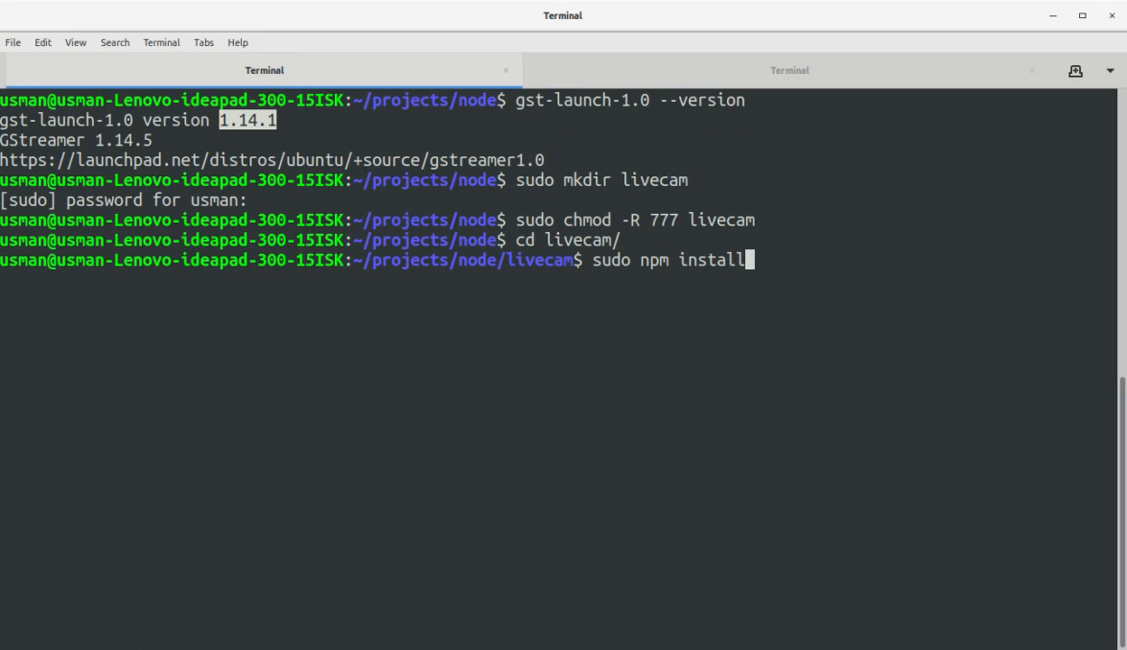
Install the livecam npm package (version 0.2.0, 58 packages added) with sudo npm install
{"action": "type", "text": "livecame"}
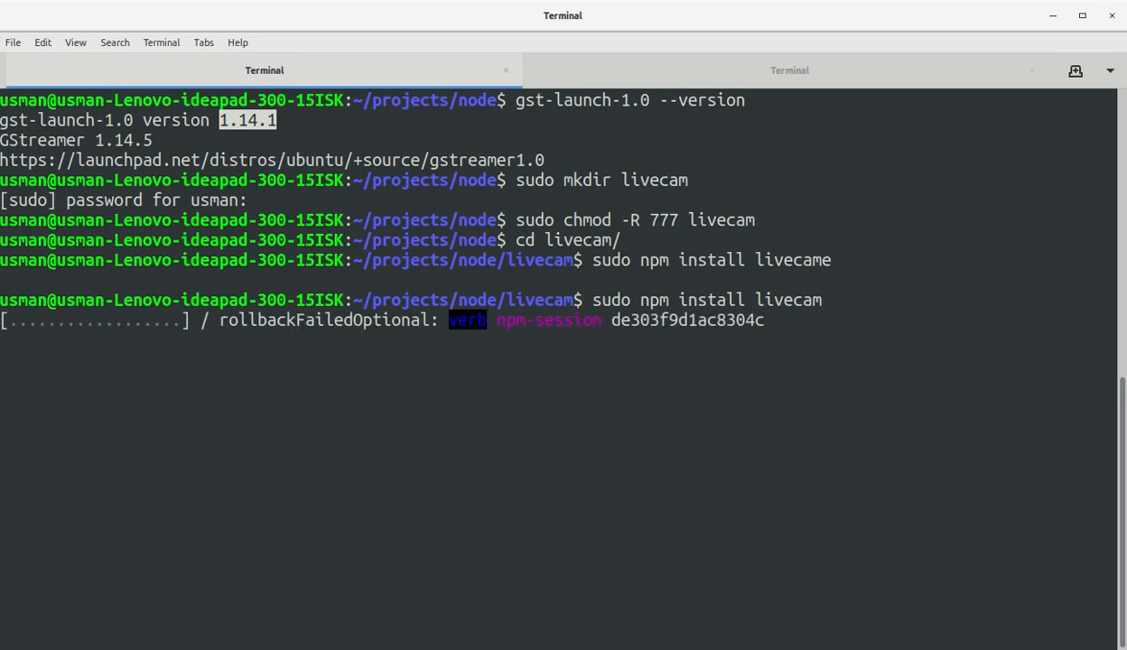
{"action": "mouse_move", "coordinate": [790, 163]}
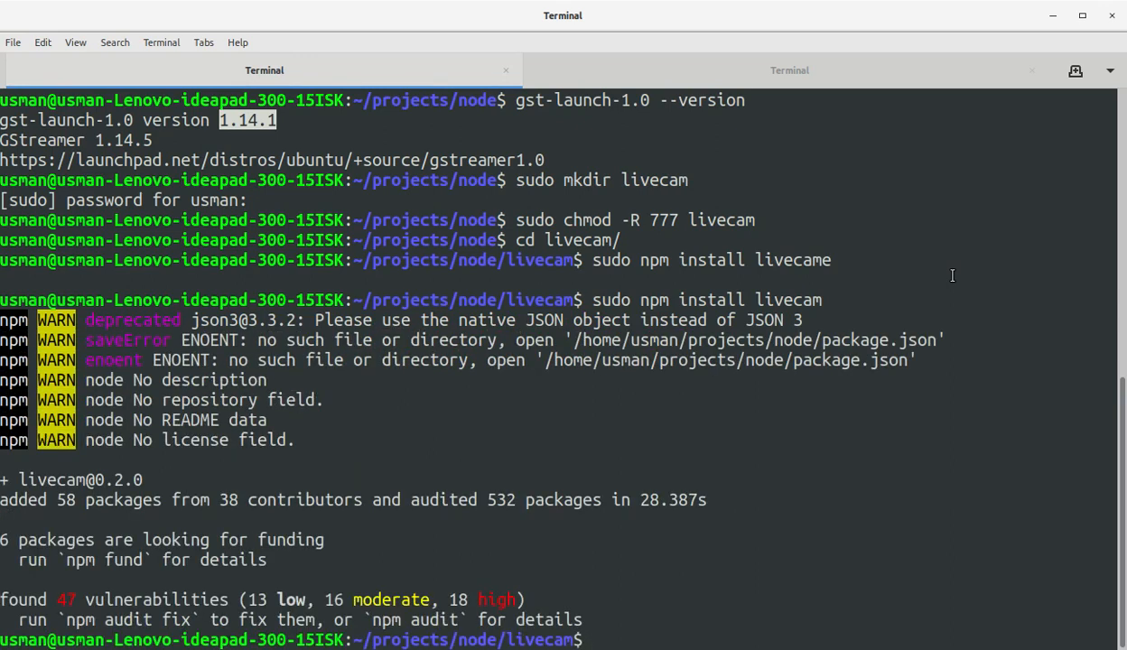
{"action": "key", "text": "alt+tab"}
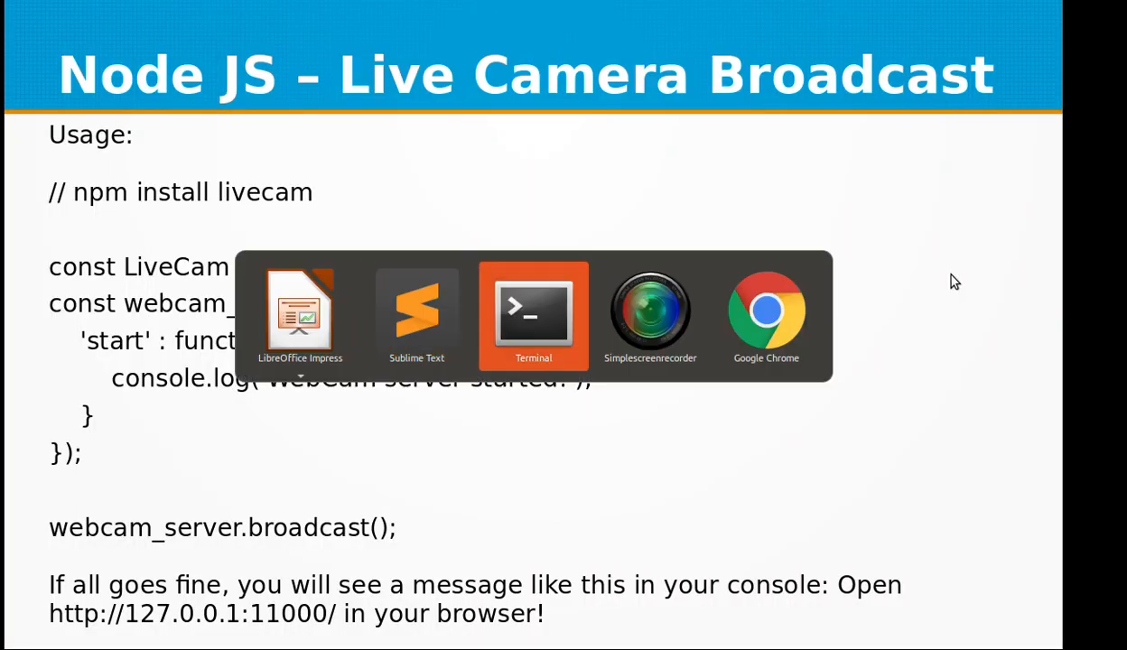
Back in the terminal, open livecam.js in Sublime Text with subl
{"action": "left_click", "coordinate": [532, 312]}
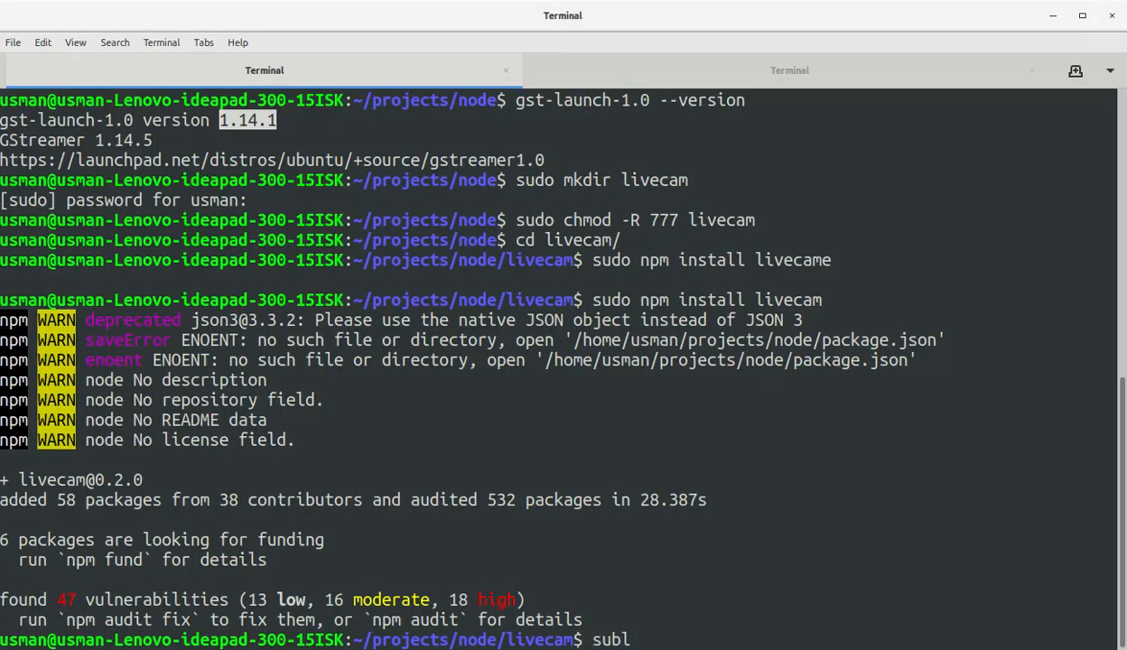
{"action": "type", "text": "livecam.js"}
{"action": "type", "text": "const Liv"}
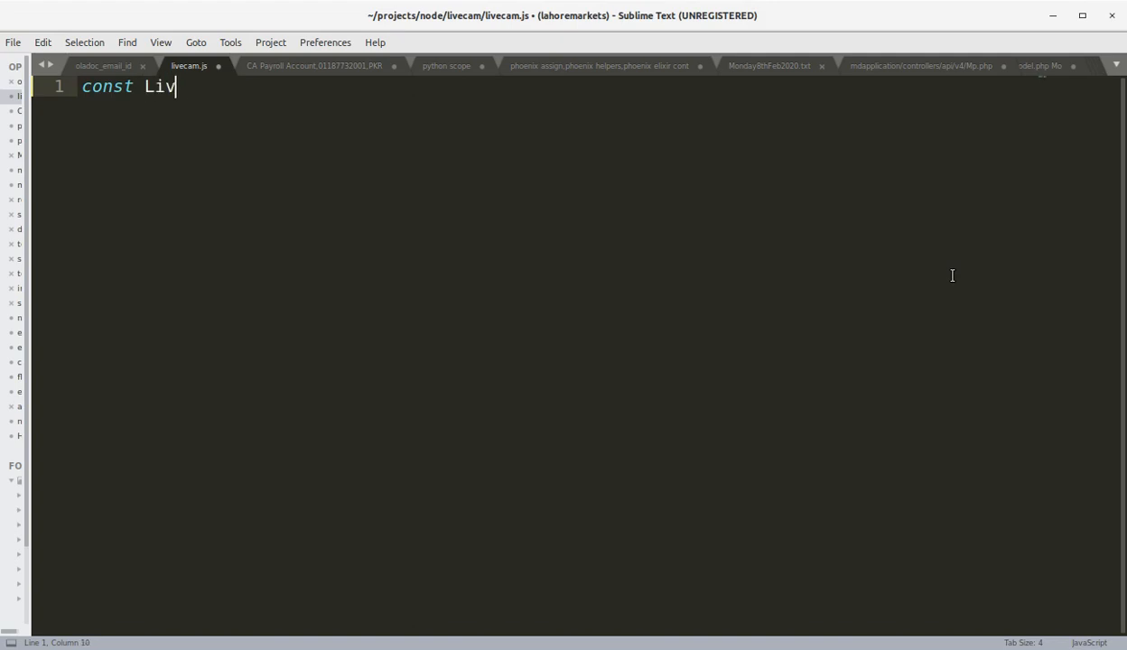
Write const LiveCam = require('livecam') and const webcam_server = new LiveCam({}), fixing the LiveCame typo
{"action": "type", "text": "eCame = require('livecam');"}
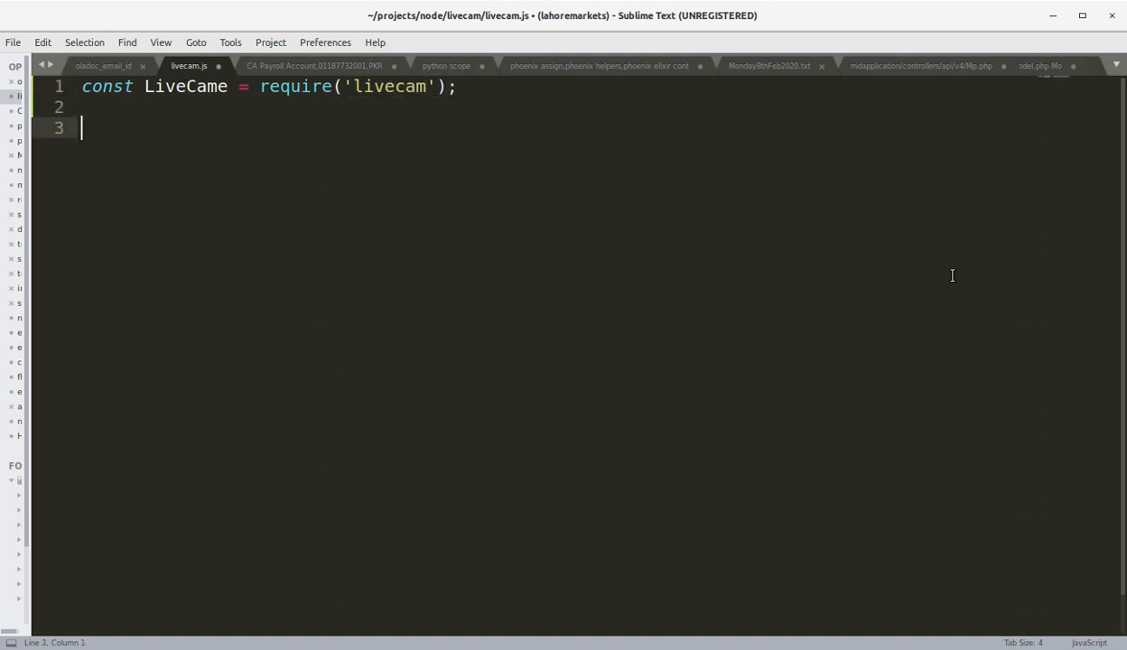
{"action": "type", "text": "const"}
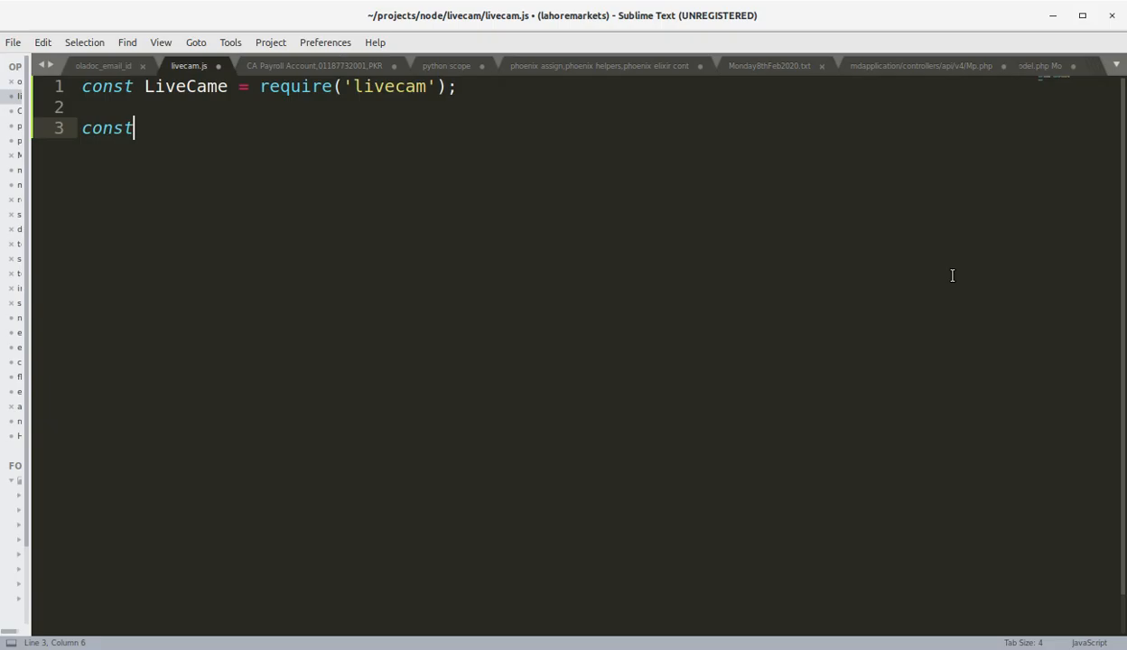
{"action": "type", "text": "web"}
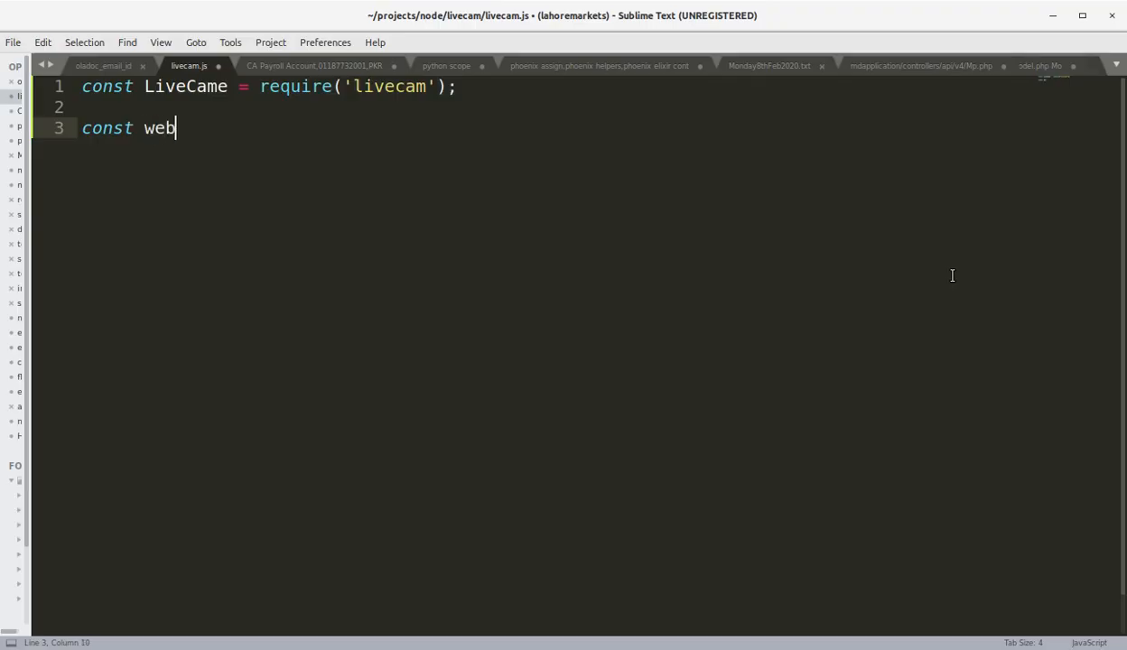
{"action": "type", "text": "cam_serv"}
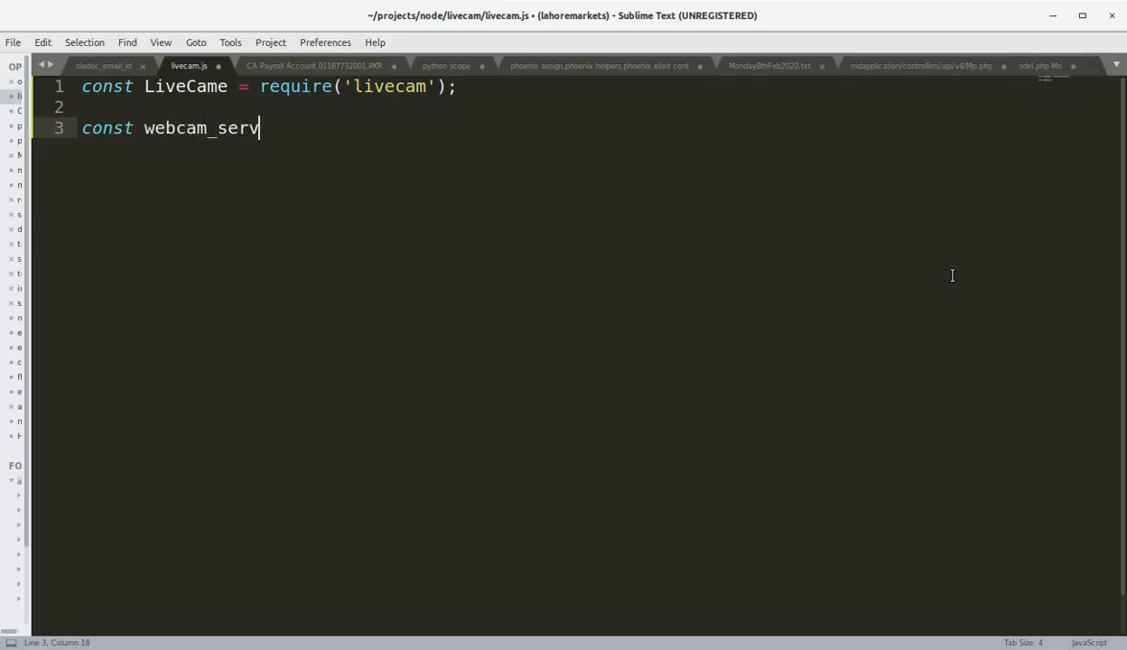
{"action": "type", "text": "er ="}
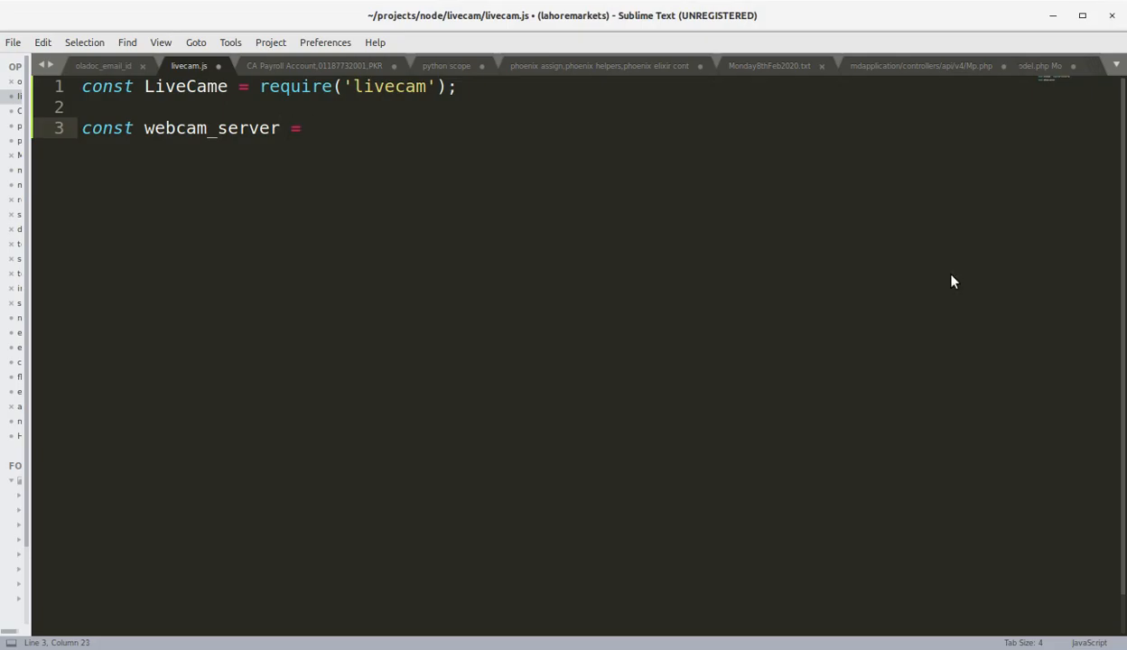
{"action": "type", "text": "new"}
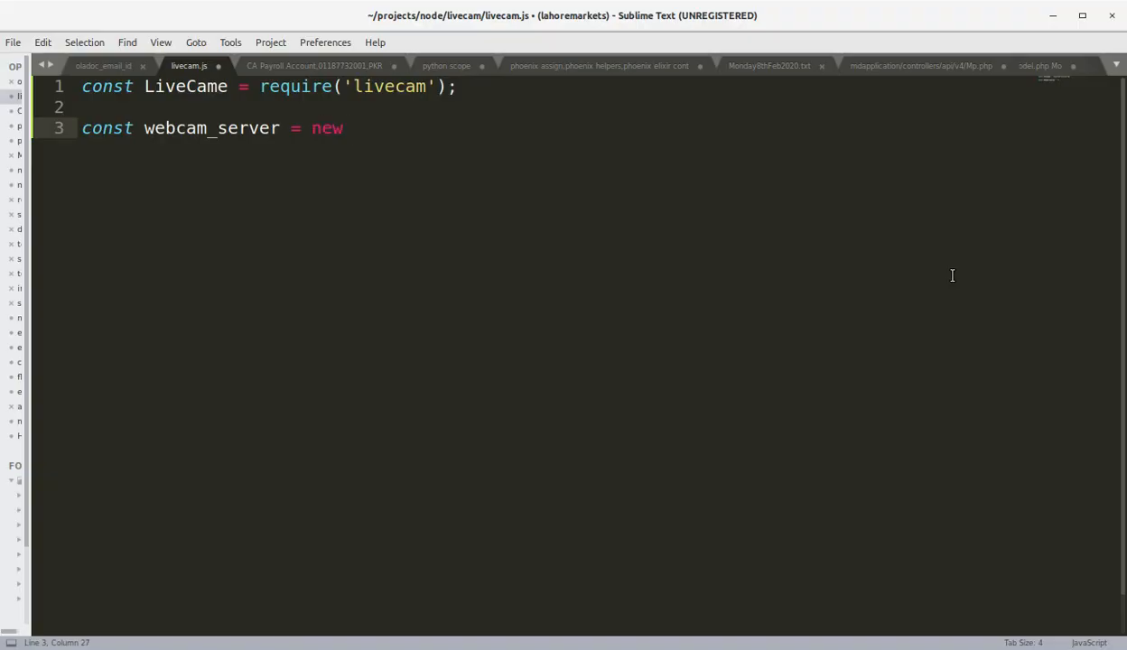
{"action": "type", "text": "LiveCame"}
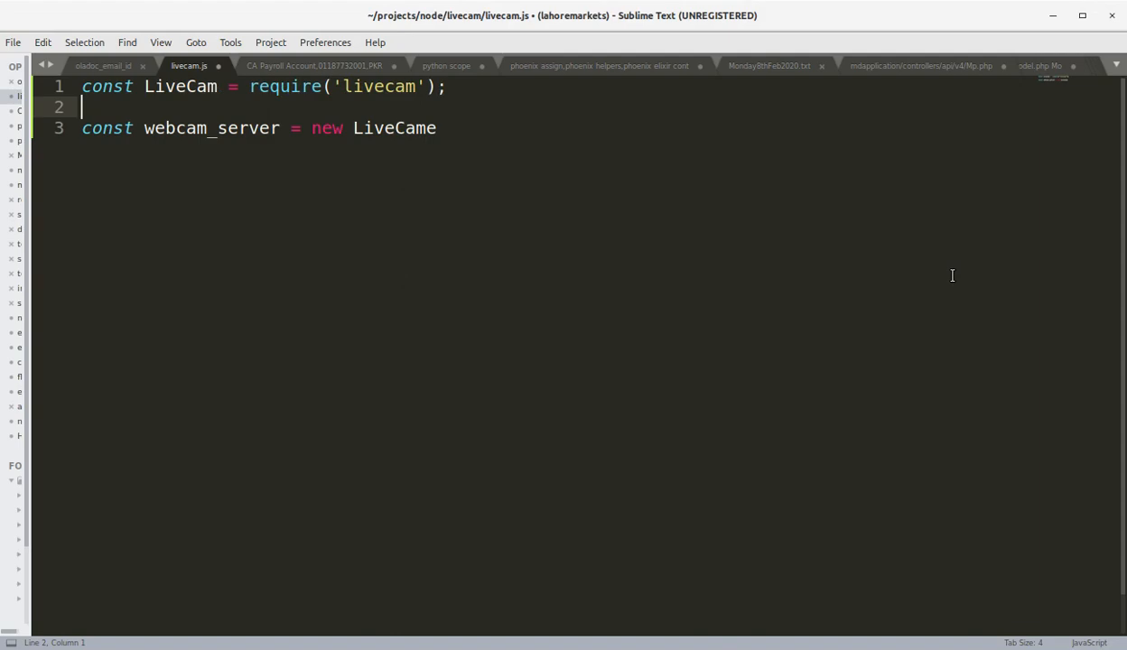
{"action": "key", "text": "backspace"}
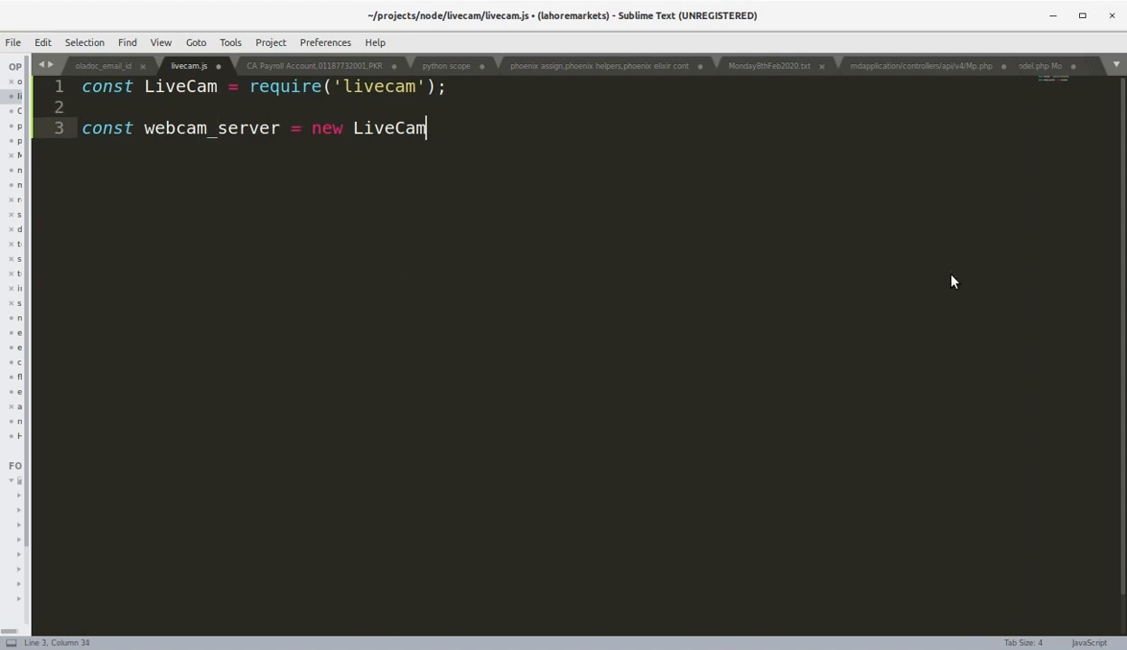
{"action": "type", "text": "({})"}
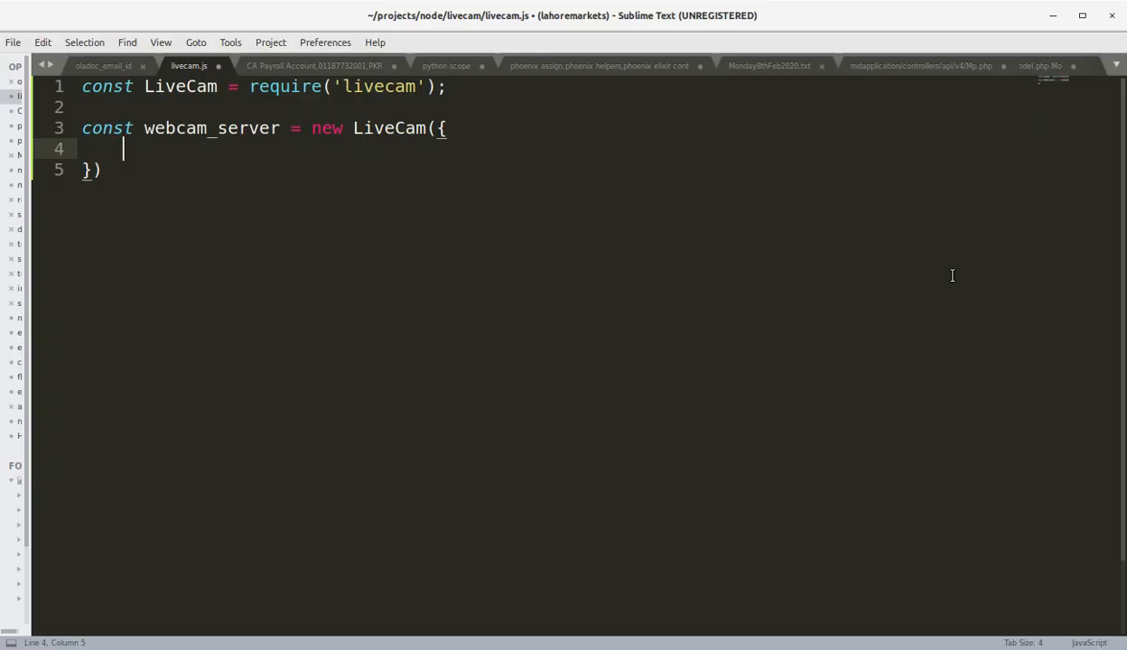
Add a 'start' callback logging 'Webcam server started!' to the LiveCam options
{"action": "type", "text": "'start' : function() {"}
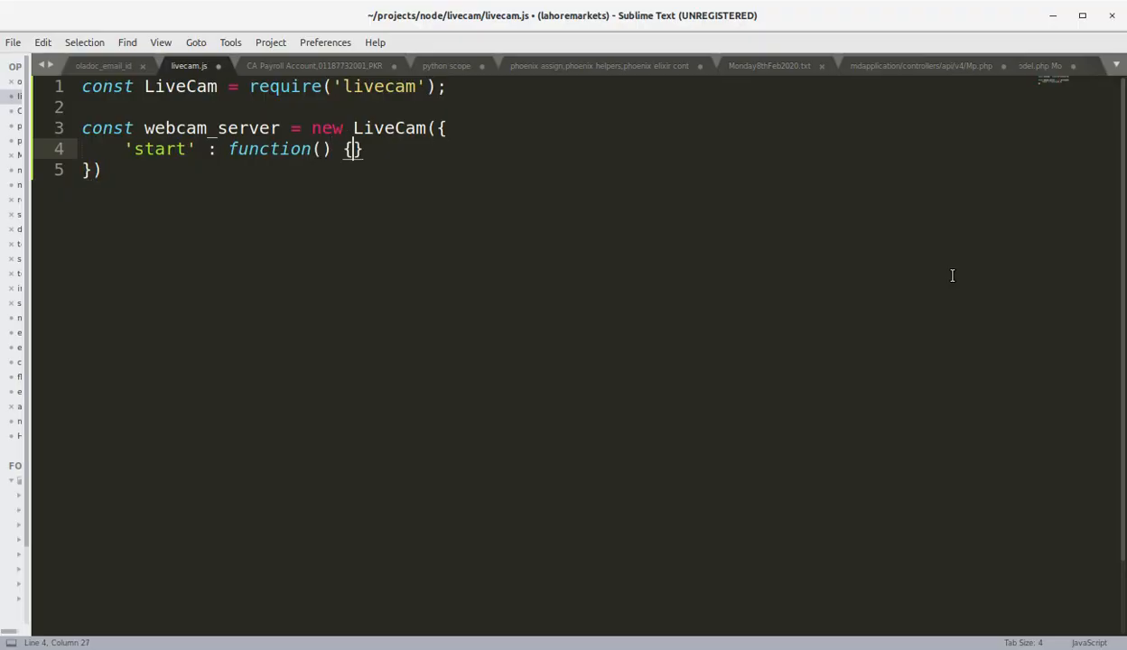
{"action": "type", "text": "co"}
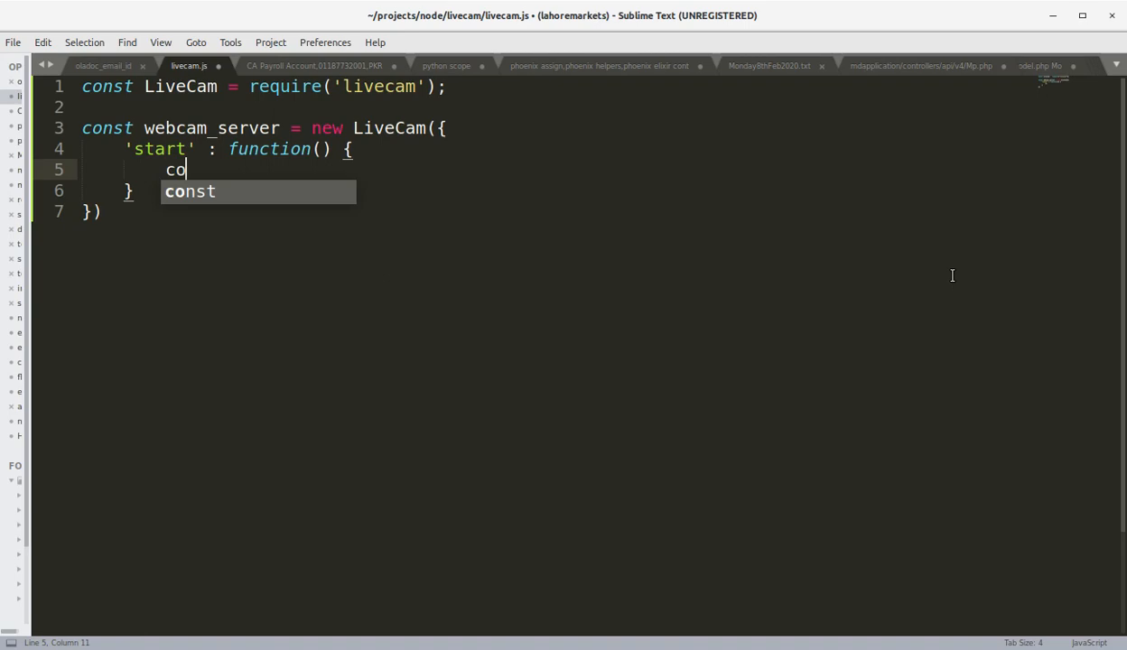
{"action": "type", "text": "nsole.log"}
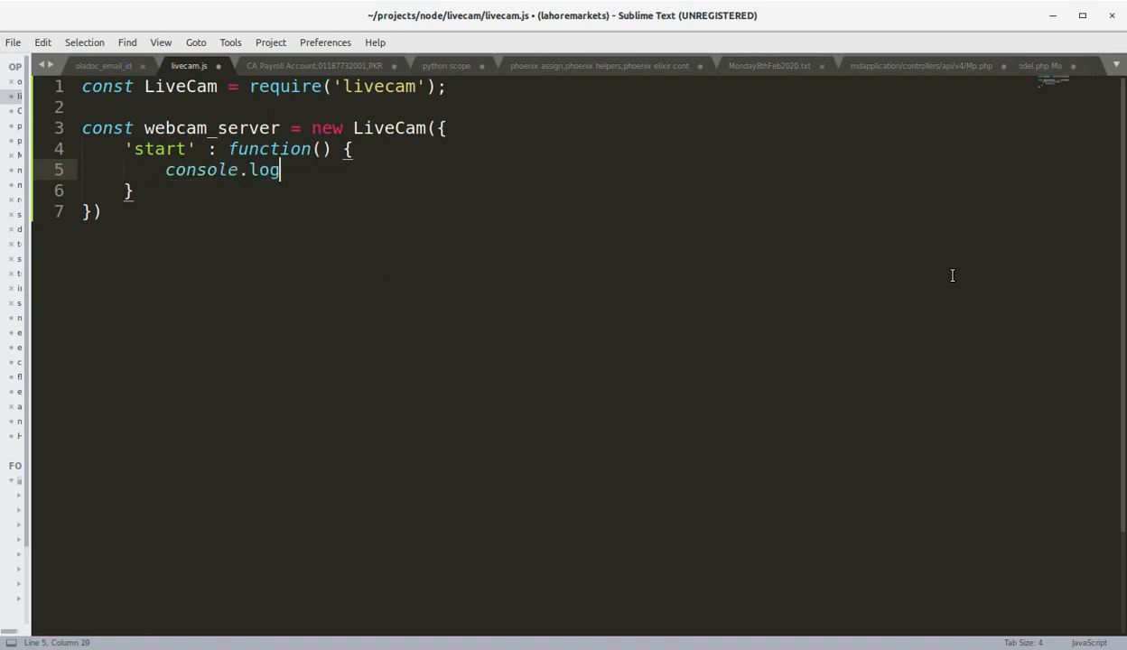
{"action": "type", "text": "('W')"}
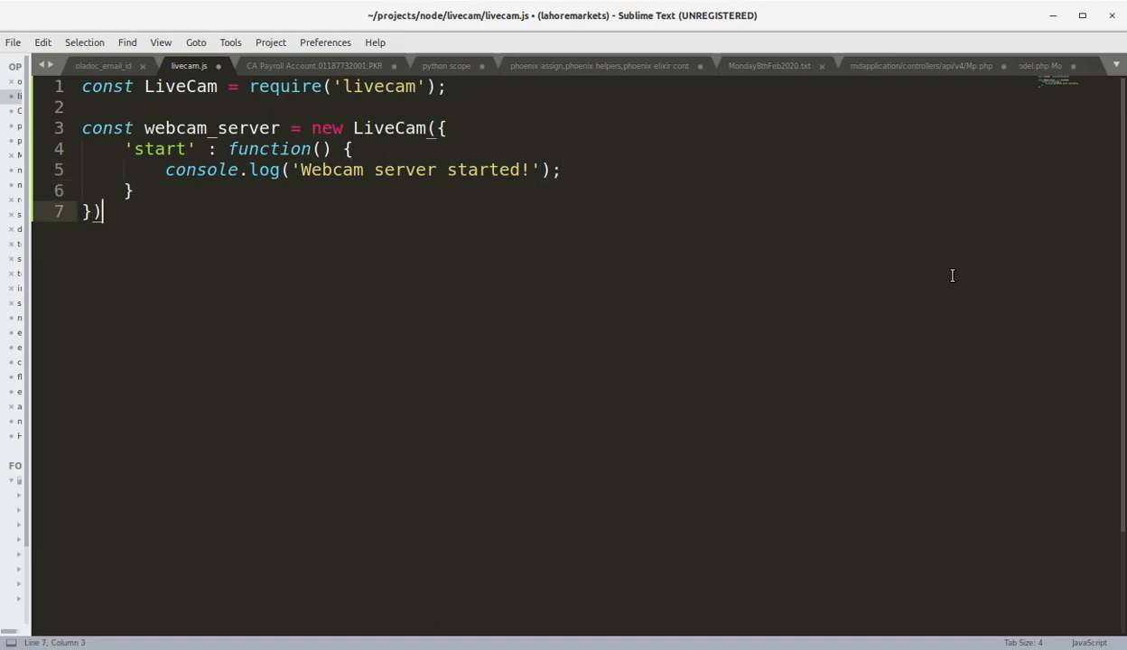
{"action": "type", "text": ";"}
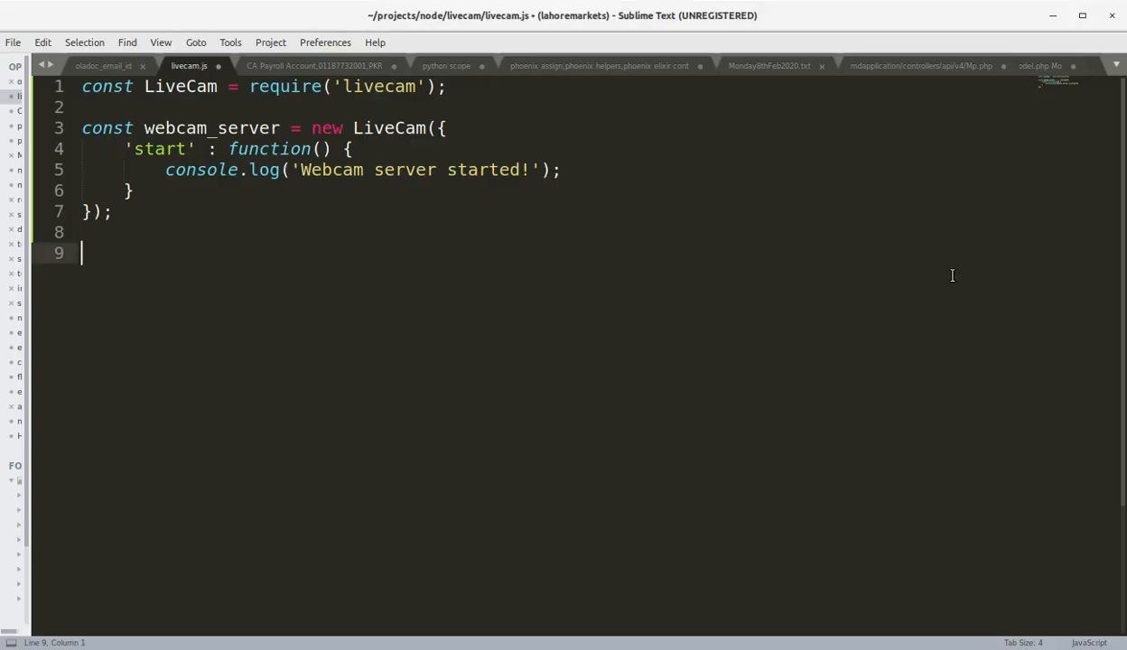
Add webcam_server.broadcast(); below the options and save livecam.js
{"action": "type", "text": "webcam_server"}
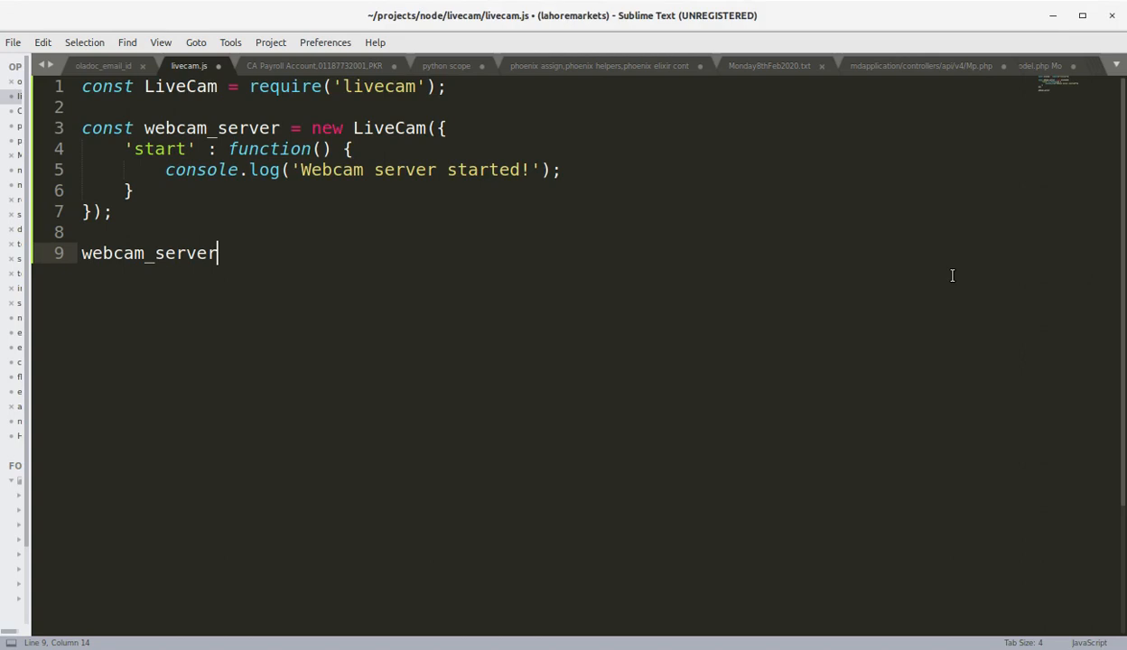
{"action": "type", "text": ".broadc"}
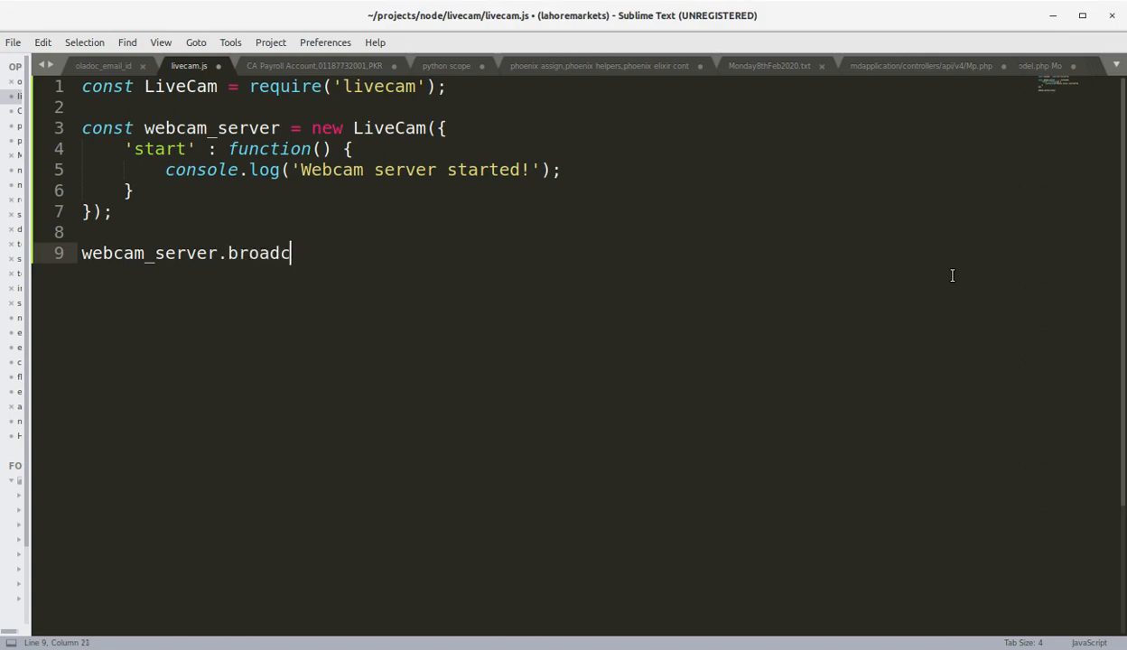
{"action": "type", "text": "ast();"}
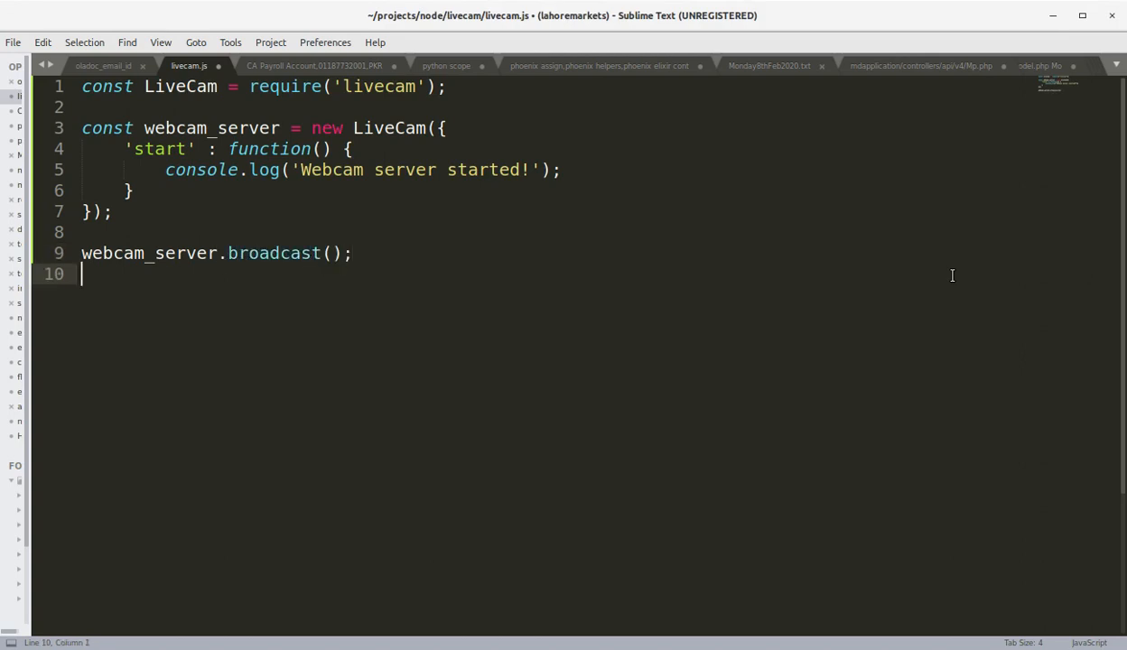
{"action": "key", "text": "enter"}
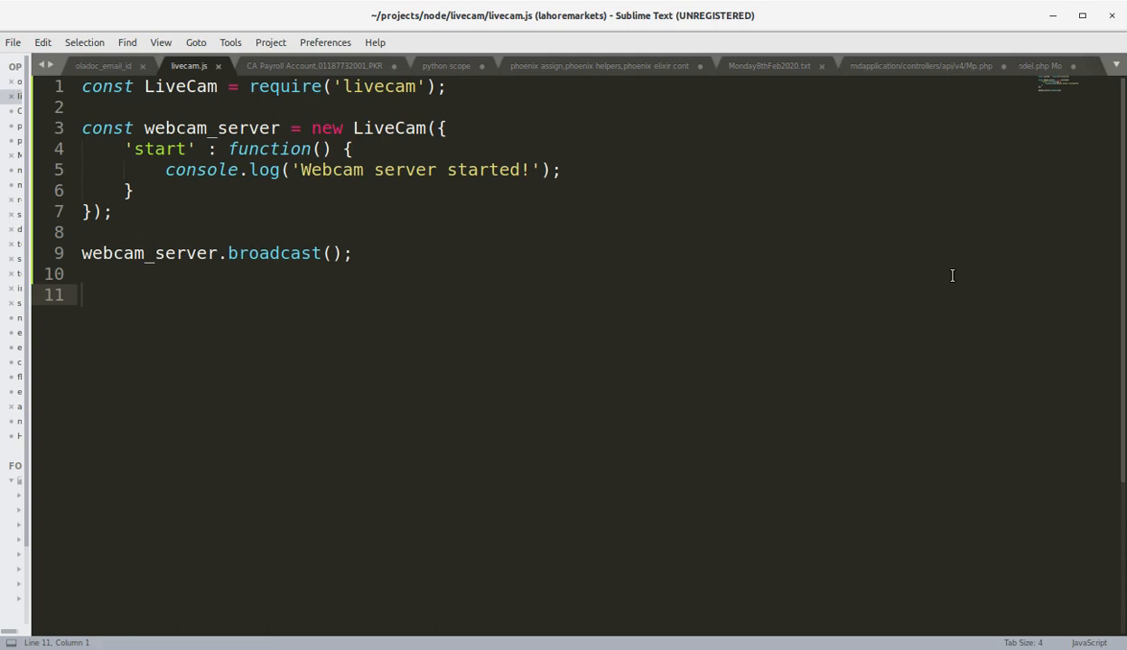
{"action": "key", "text": "alt+tab"}
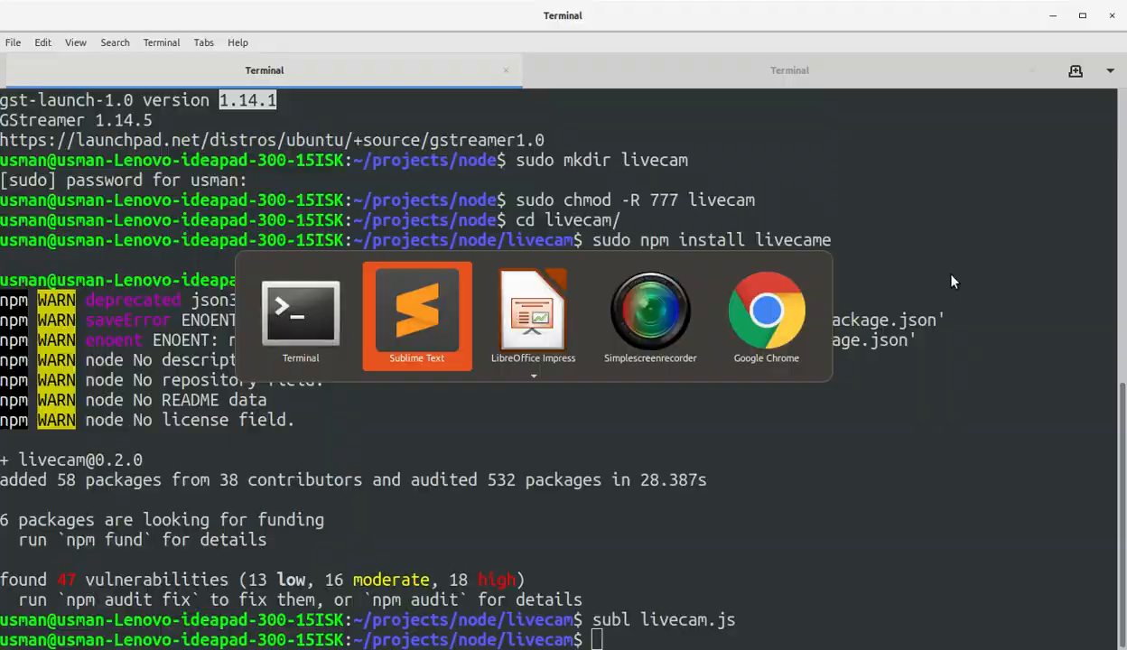
Run node livecam.js, starting the webcam server on port 11000
{"action": "type", "text": "node li"}
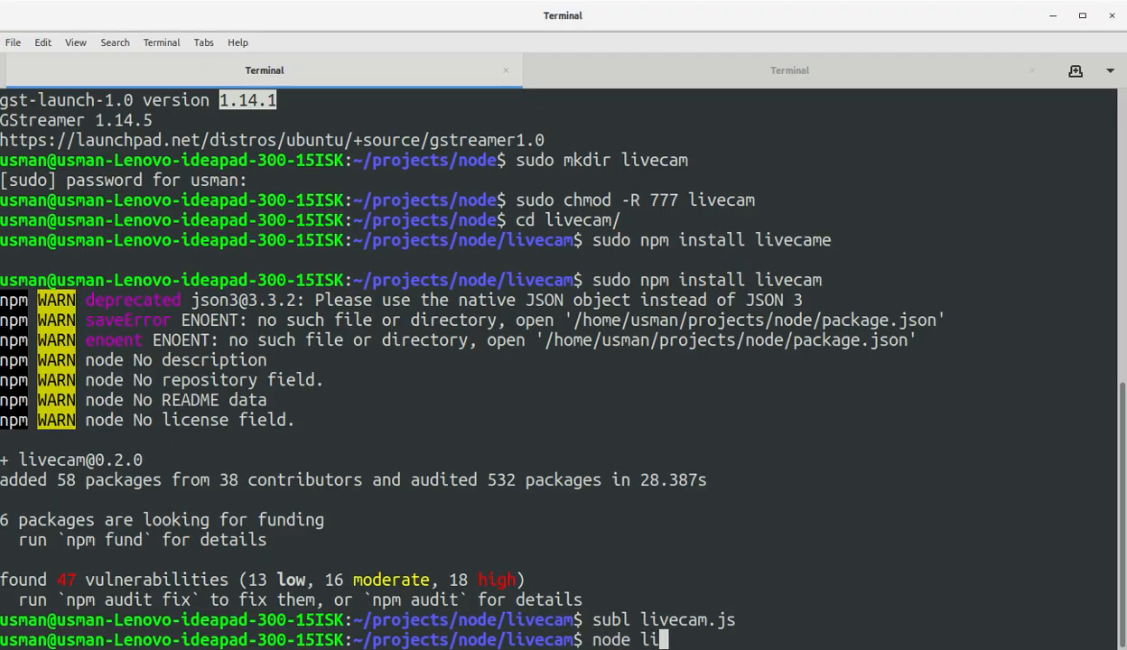
{"action": "type", "text": "vecam.js"}
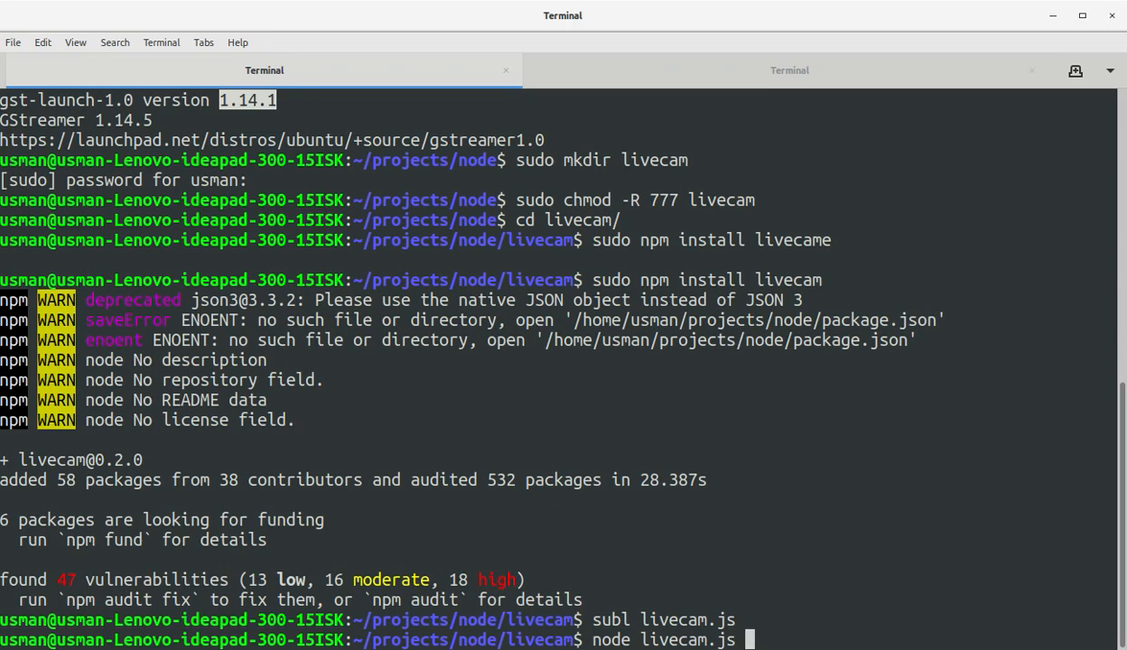
{"action": "key", "text": "Return"}
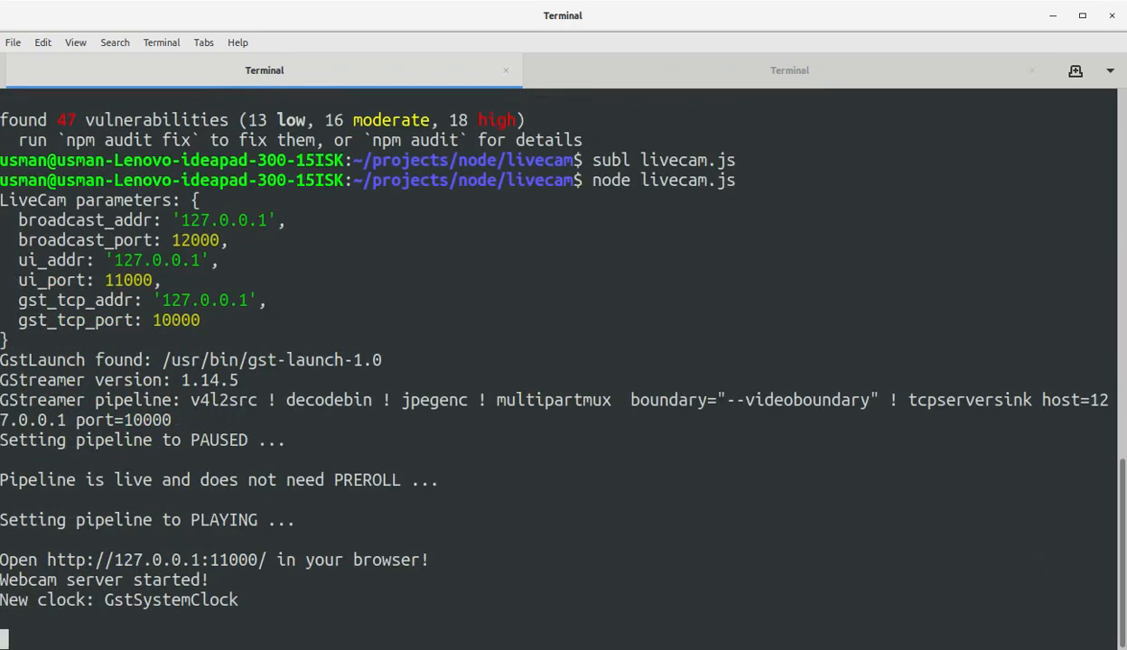
{"action": "mouse_move", "coordinate": [229, 350]}
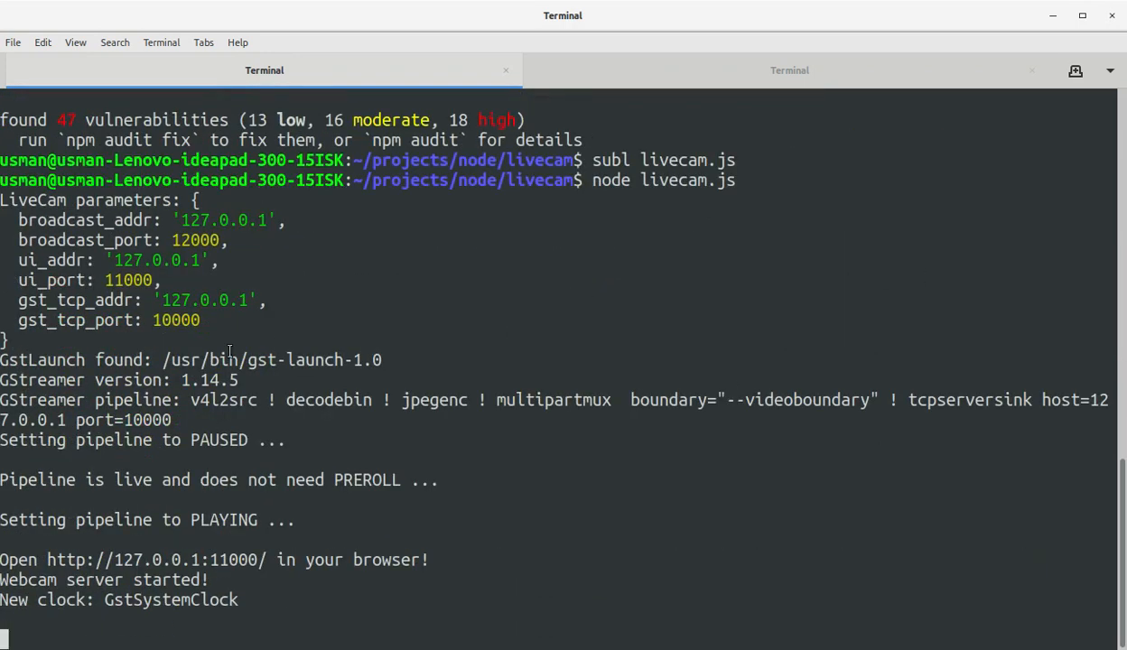
{"action": "mouse_move", "coordinate": [260, 237]}
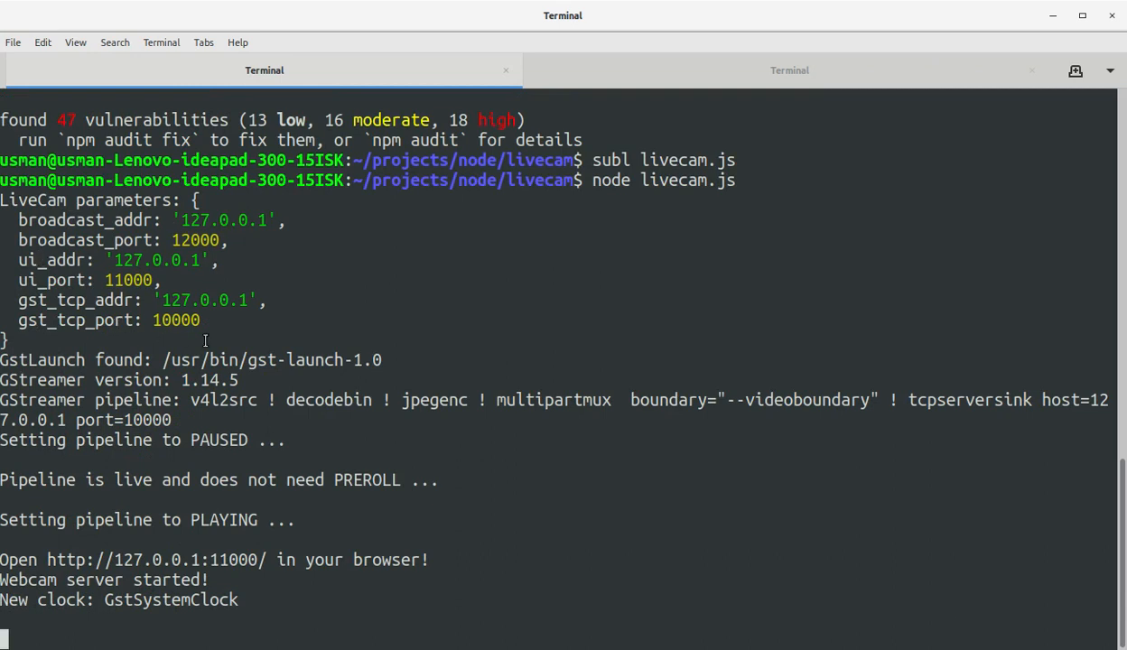
{"action": "mouse_move", "coordinate": [81, 372]}
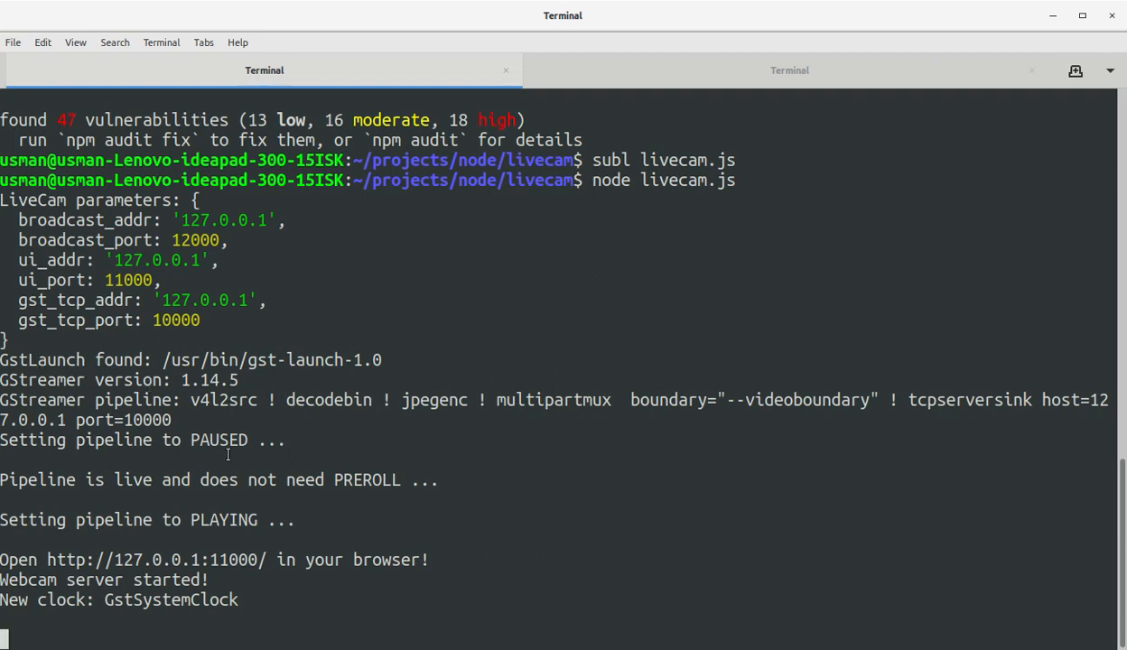
{"action": "mouse_move", "coordinate": [99, 482]}
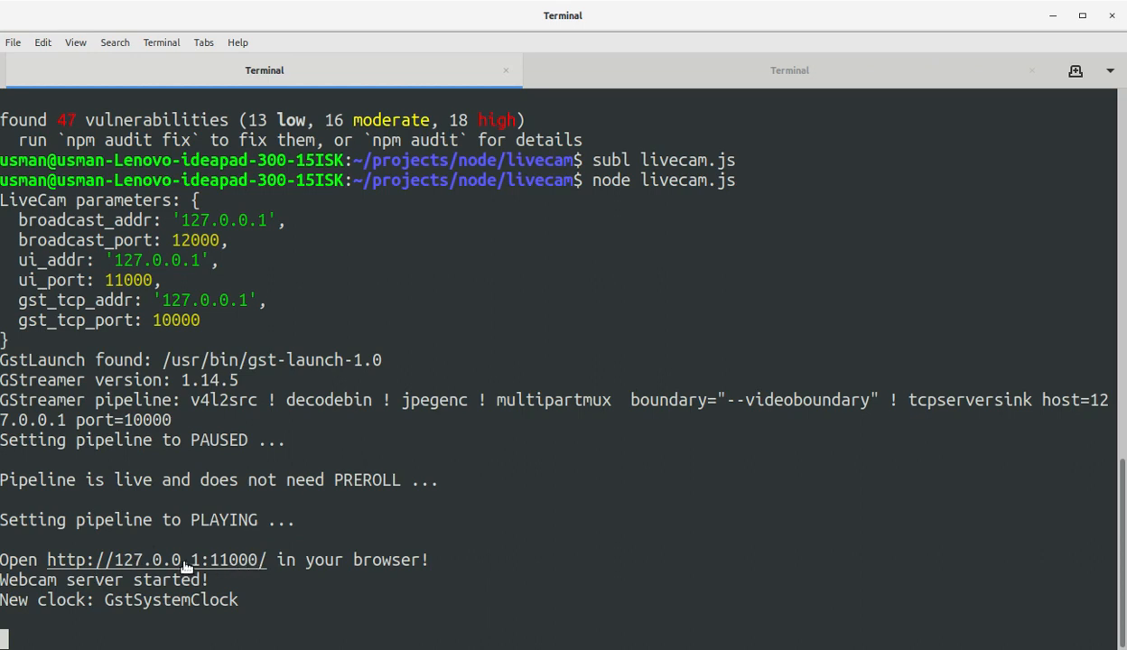
{"action": "mouse_move", "coordinate": [266, 569]}
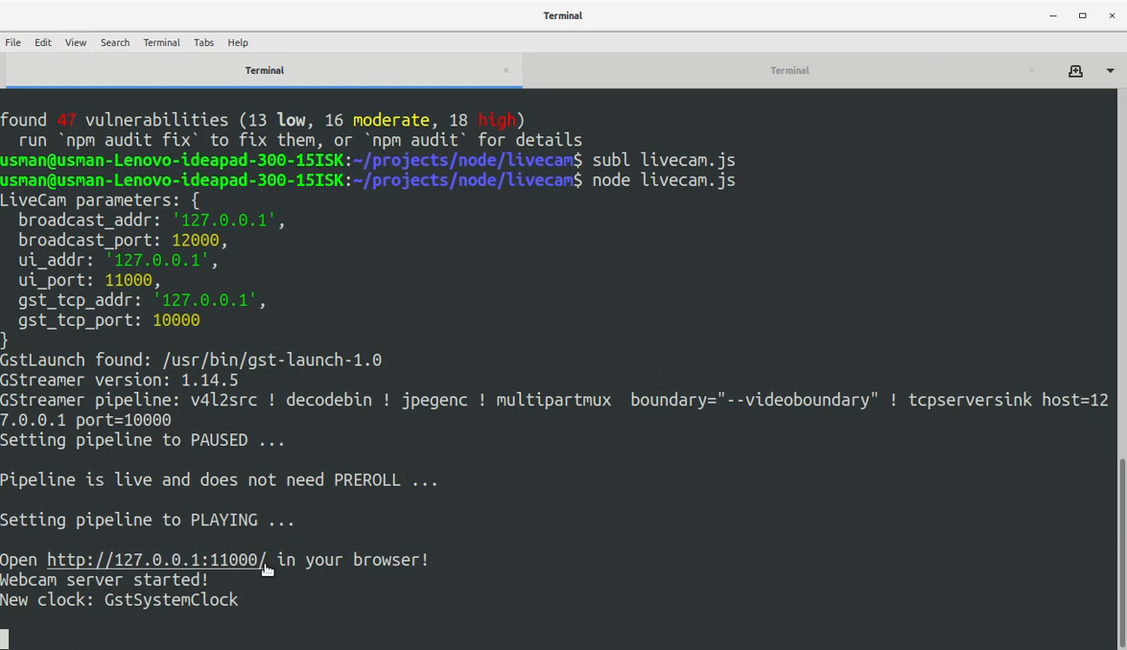
{"action": "mouse_move", "coordinate": [298, 558]}
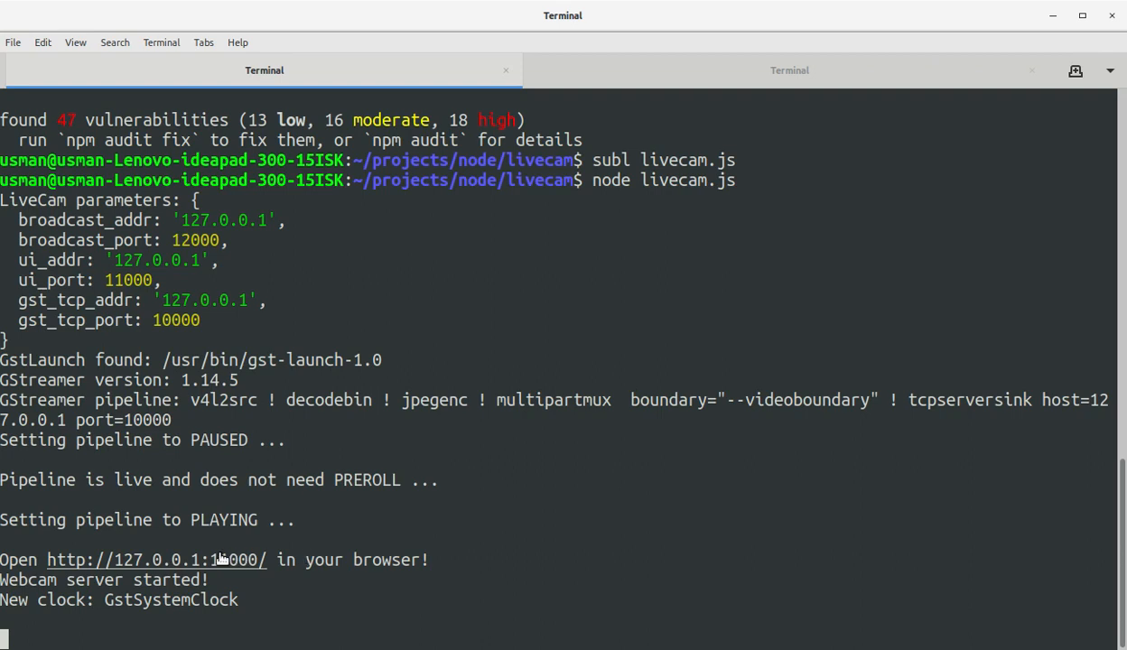
{"action": "mouse_move", "coordinate": [443, 494]}
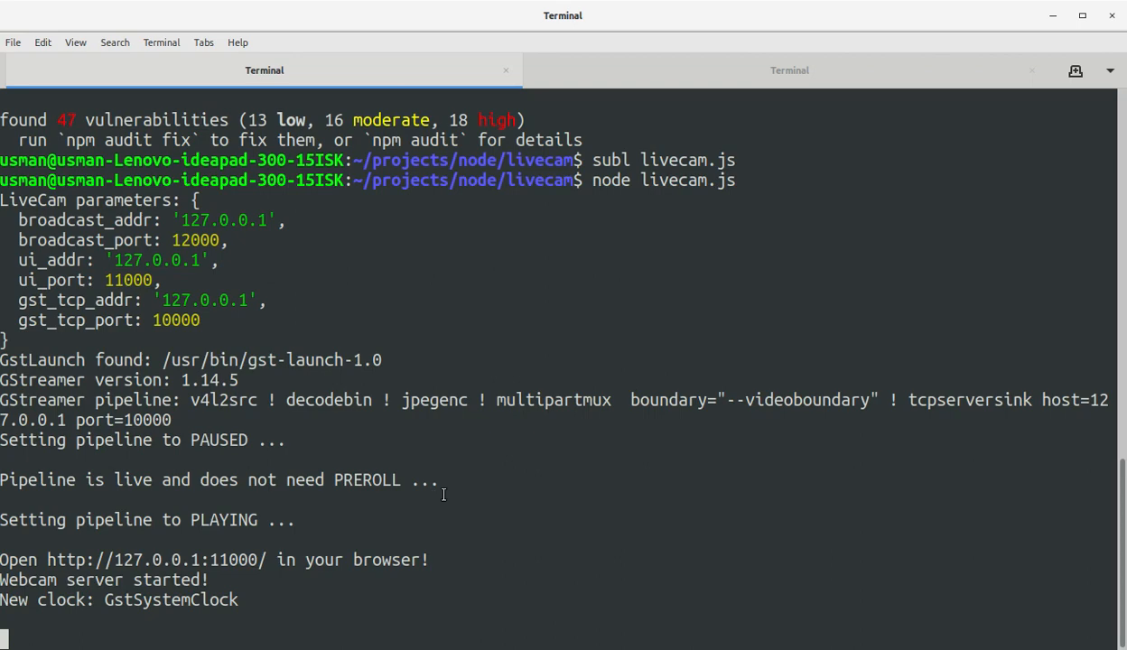
{"action": "key", "text": "alt+Tab"}
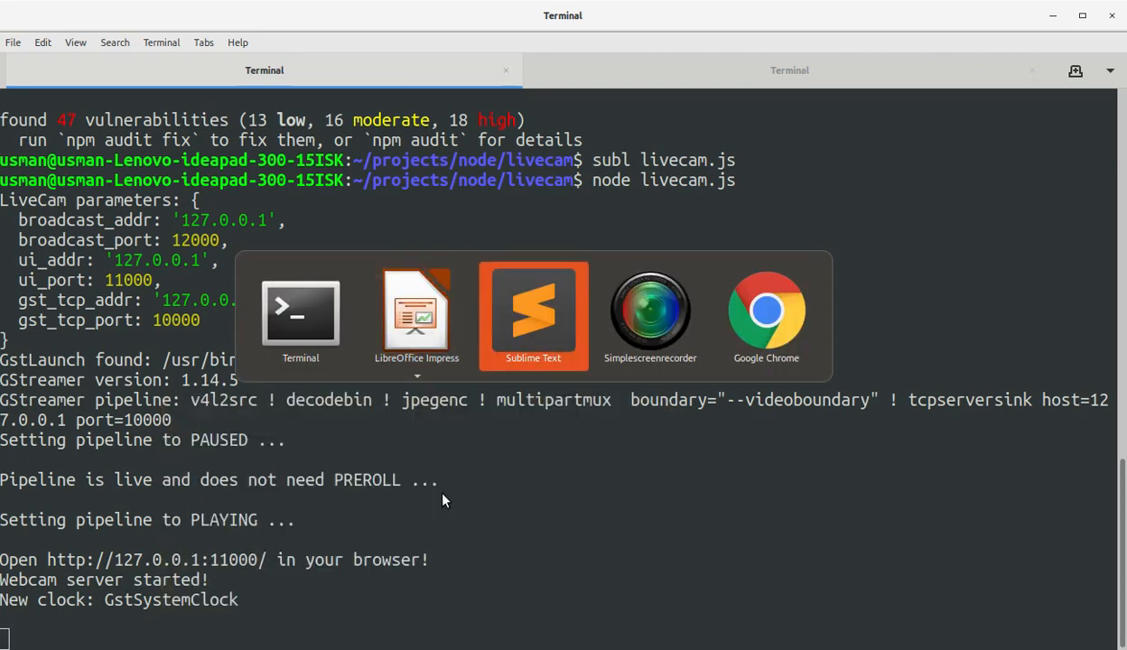
Load 127.0.0.1:11000 in Chrome to view the livecam UI's live webcam stream
{"action": "left_click", "coordinate": [766, 311]}
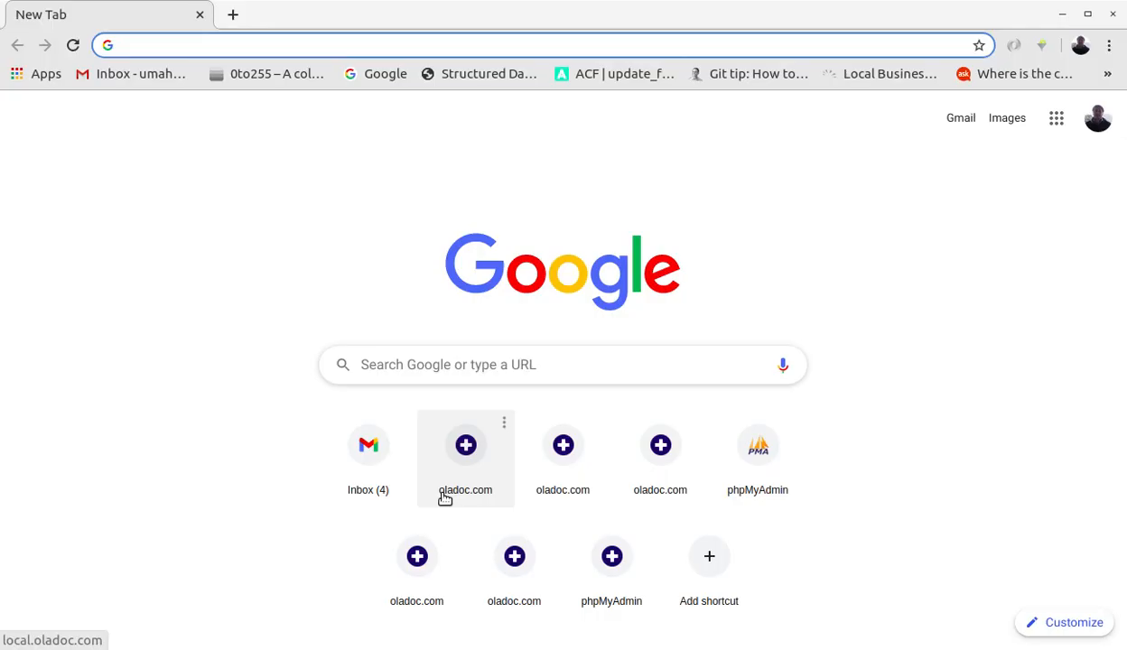
{"action": "type", "text": "localhost/phpmyadmin"}
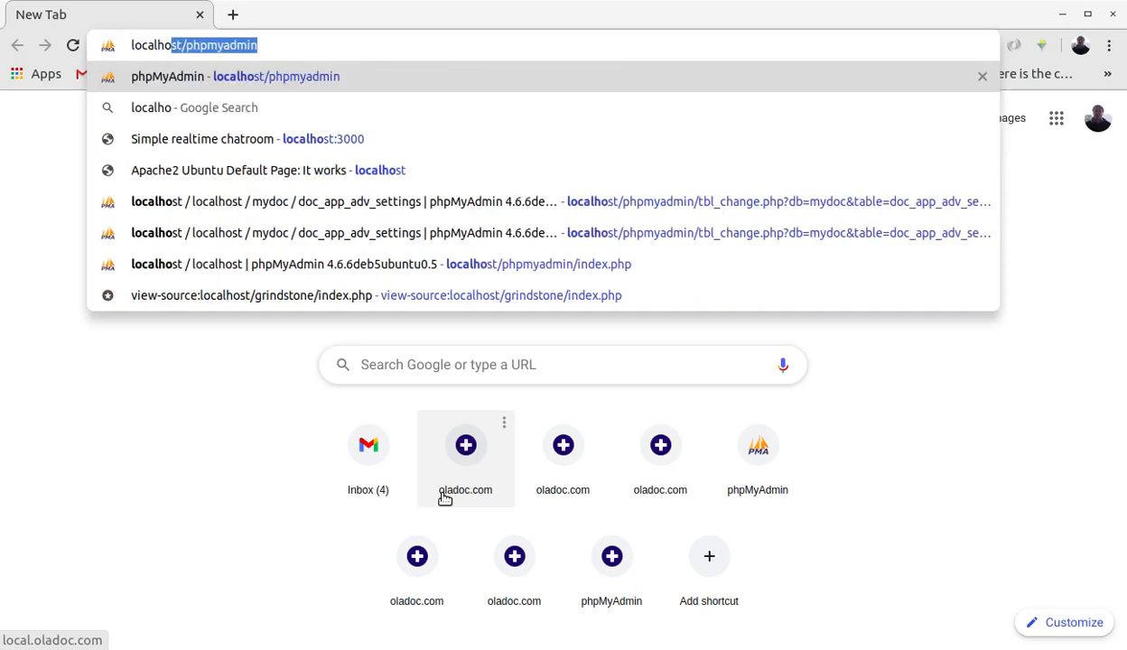
{"action": "type", "text": "127.0.0.1 localhost"}
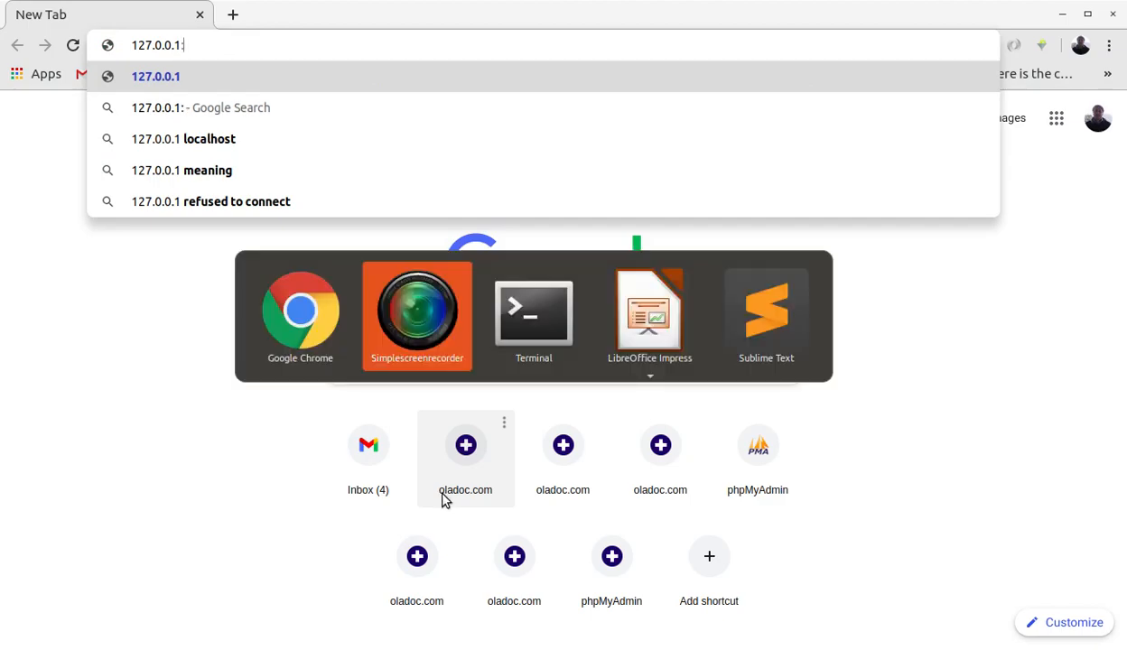
{"action": "type", "text": ":11000"}
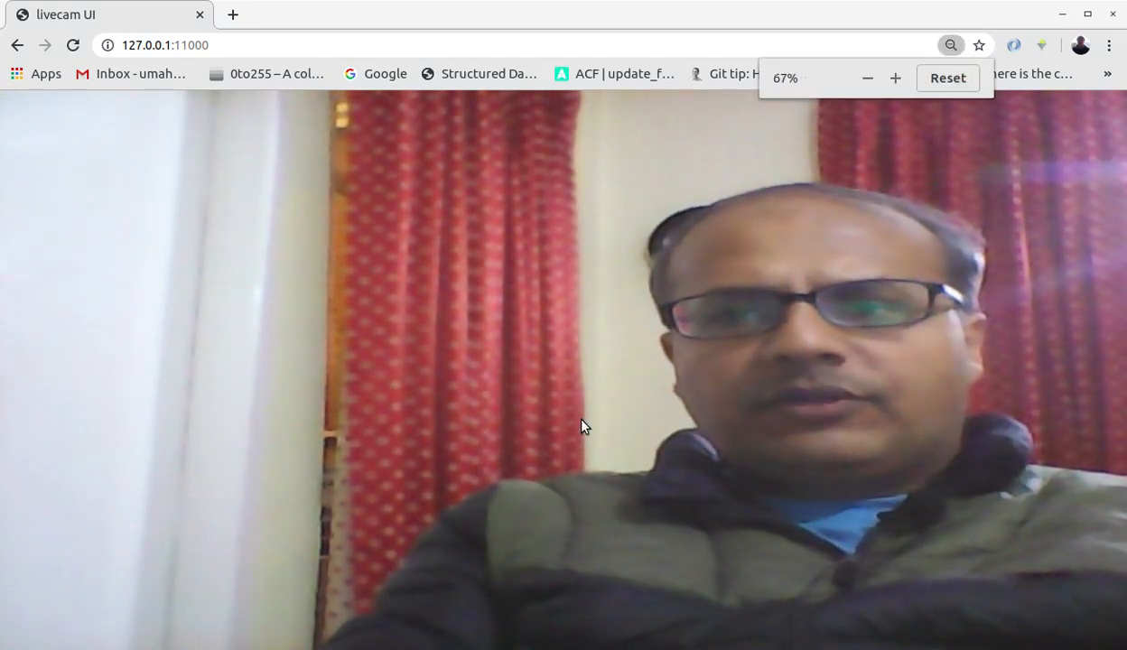
{"action": "left_click", "coordinate": [895, 78]}
{"action": "type", "text": "ifo"}
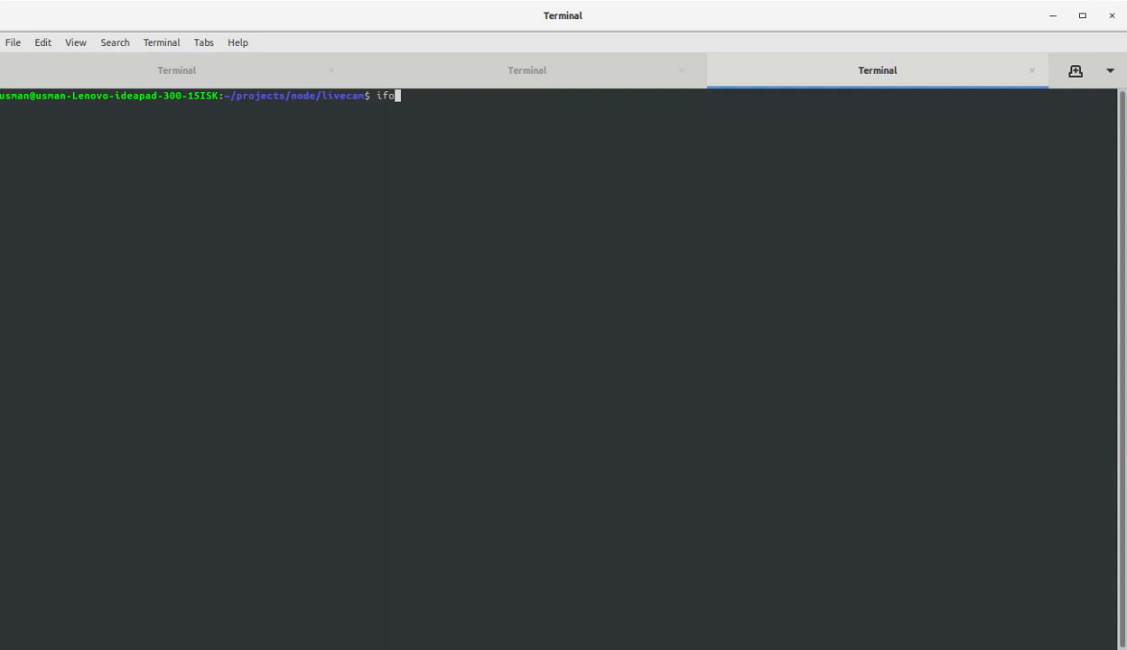
Run ifconfig and copy the wireless LAN address 192.168.43.39
{"action": "type", "text": "config"}
{"action": "key", "text": "Return"}
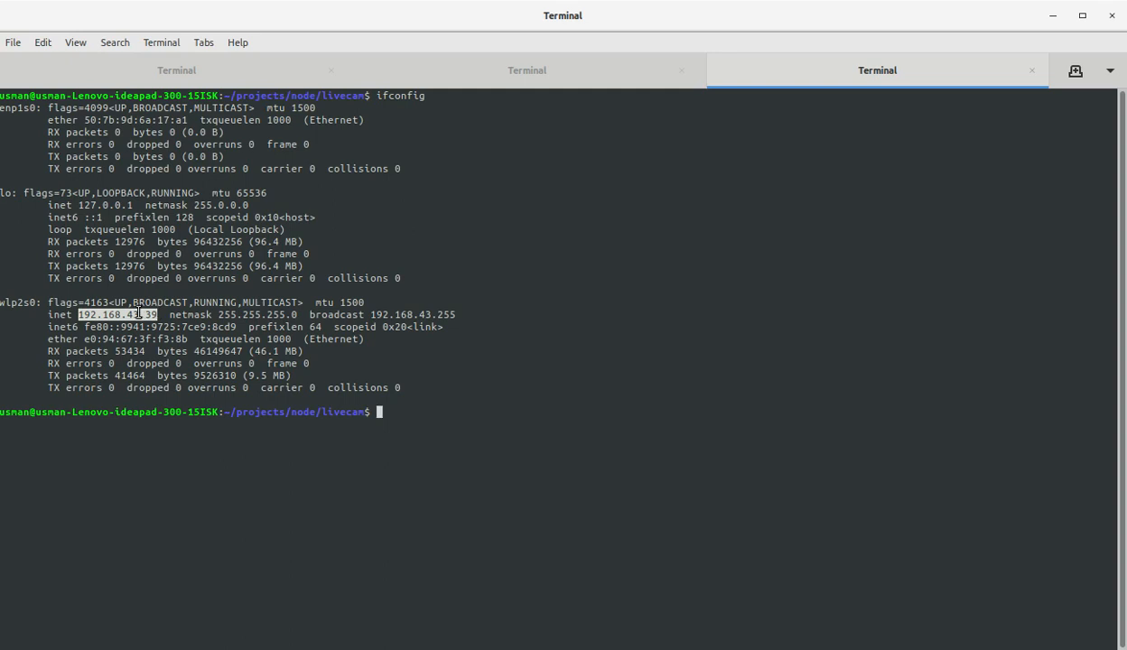
{"action": "right_click", "coordinate": [140, 313]}
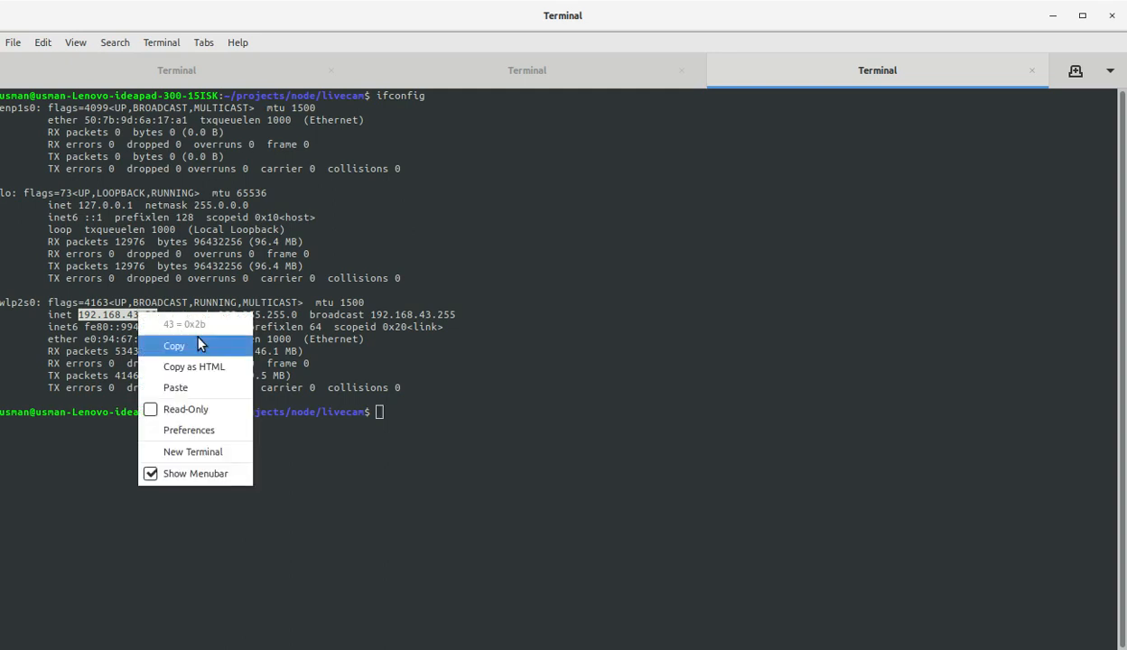
{"action": "left_click", "coordinate": [174, 345]}
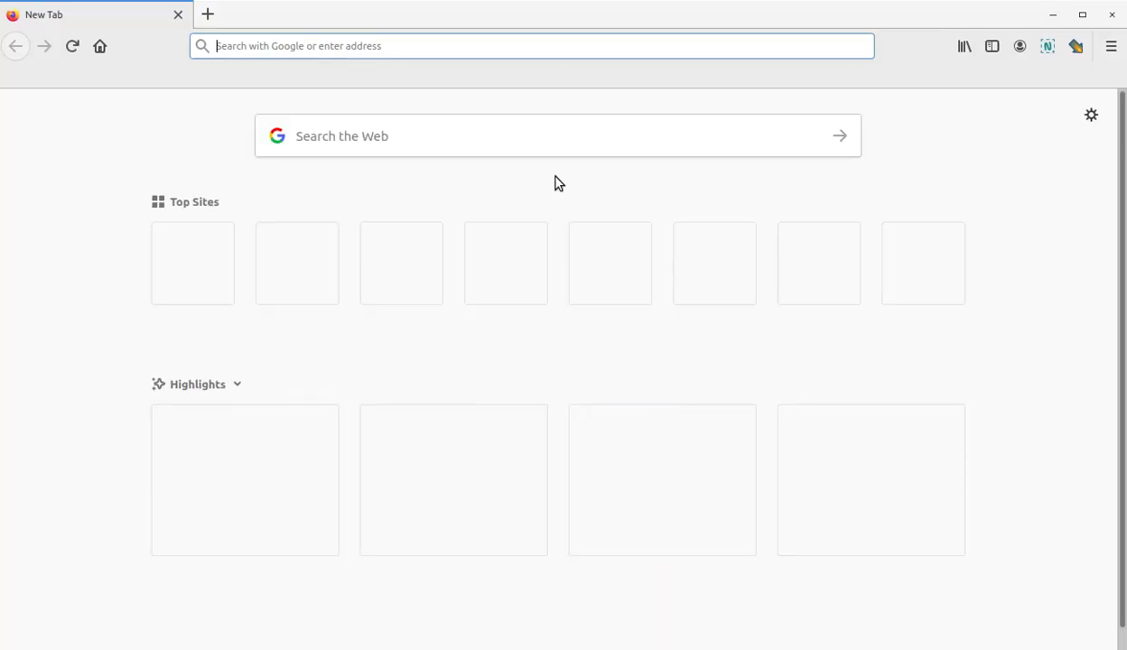
{"action": "type", "text": "192.168.43.39:10"}
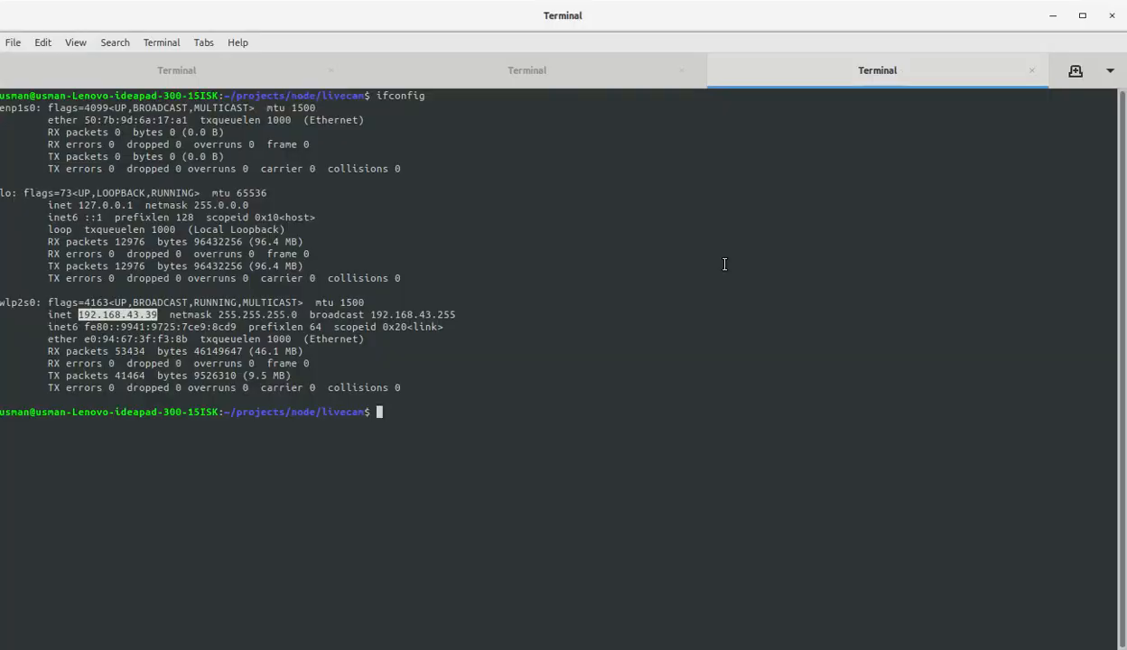
Try 192.168.43.39:11000 in Firefox, which fails, then enter 127.0.0.1:11000 instead
{"action": "key", "text": "alt+Tab"}
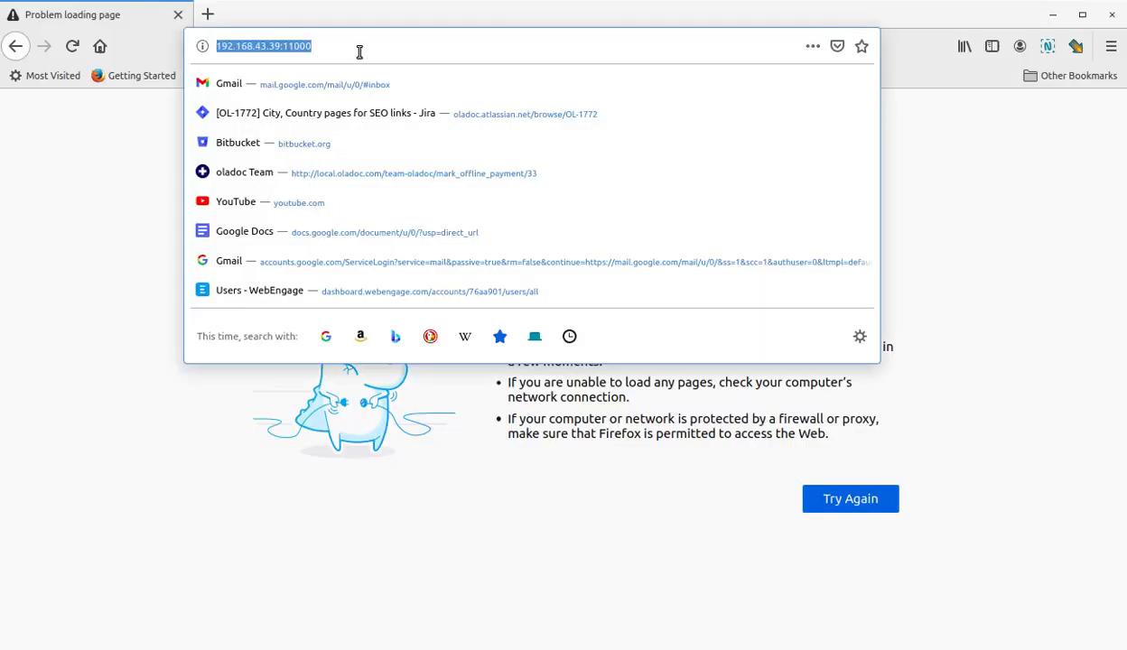
{"action": "type", "text": "127"}
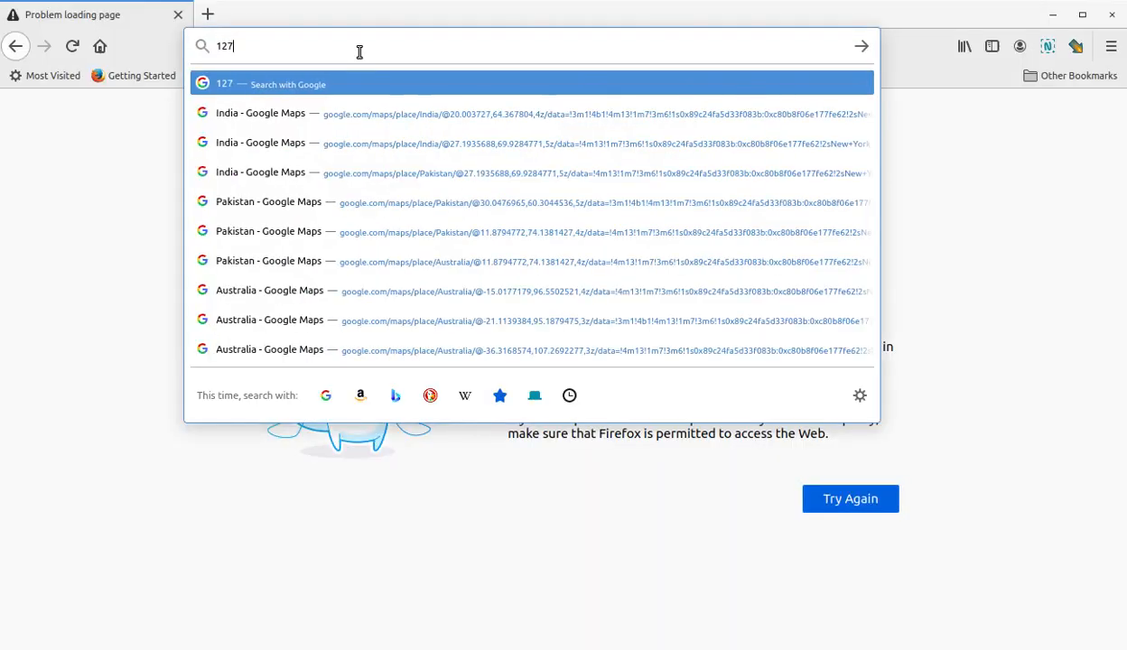
{"action": "type", "text": ".0.0.1"}
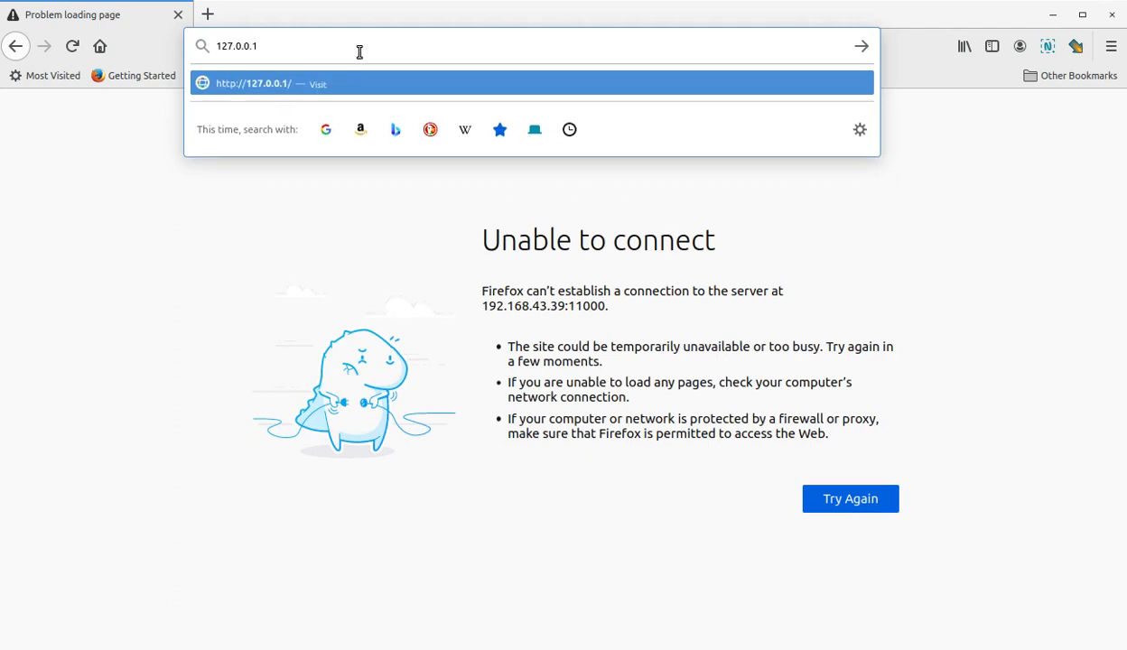
{"action": "type", "text": ":11000"}
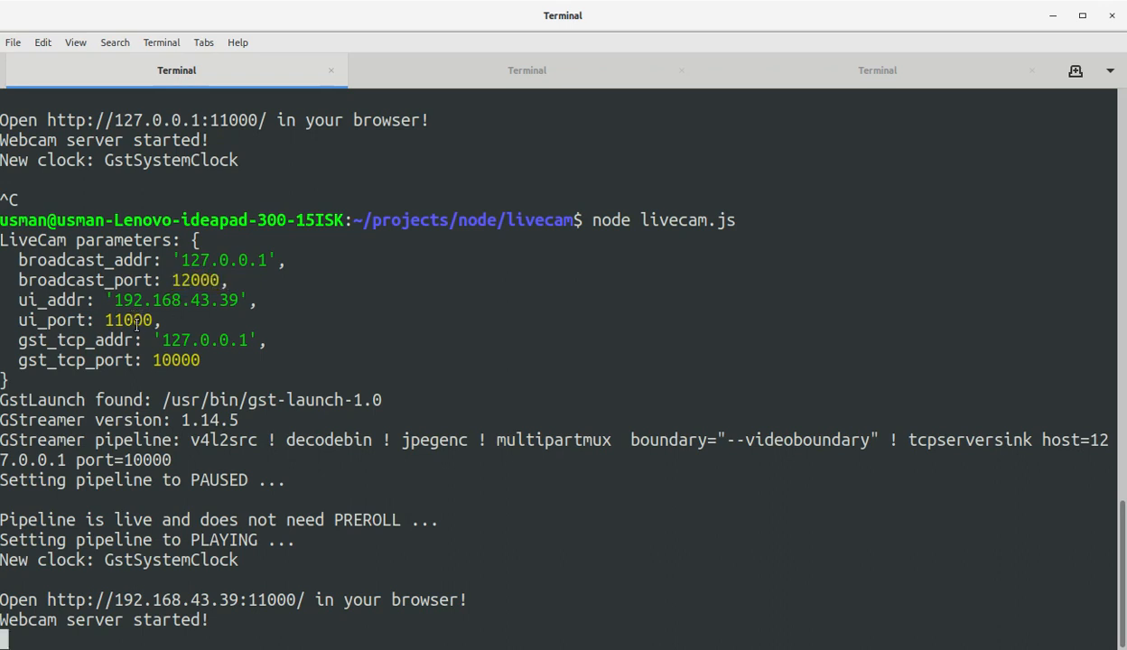
Select the ui_port value 11000 in the running livecam.js output
{"action": "double_click", "coordinate": [129, 320]}
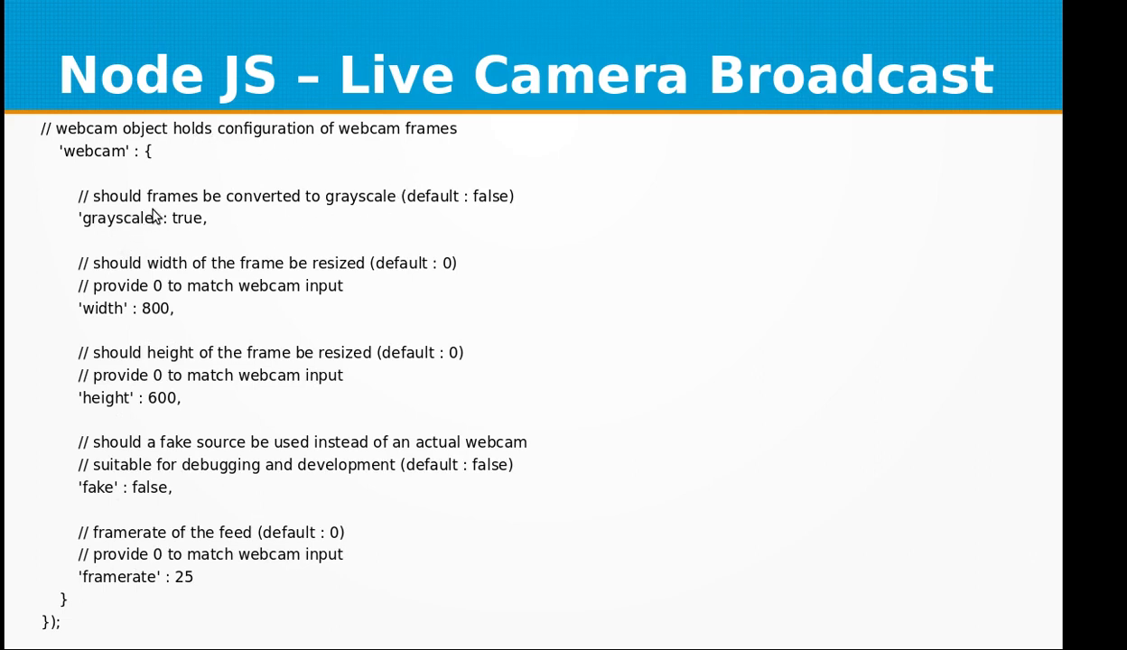
Advance to the Impress slide on webcam options grayscale, width, height, fake and framerate
{"action": "key", "text": "Right"}
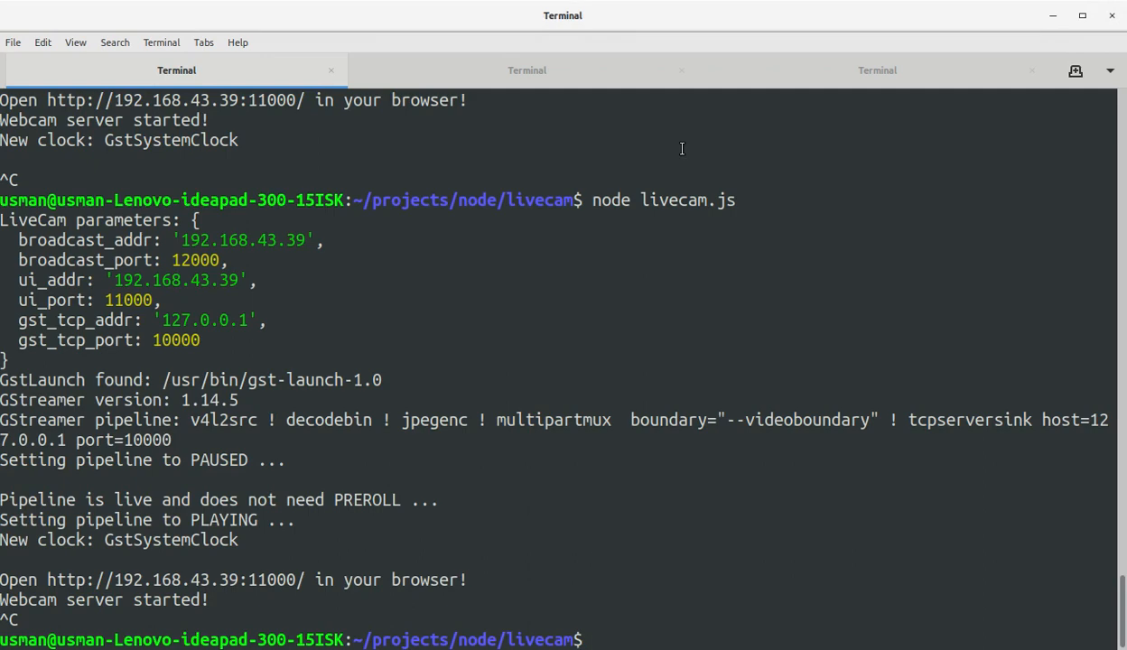
Run ifconfig in the third terminal tab and copy the wlp2s0 address 192.168.43.39
{"action": "left_click", "coordinate": [876, 70]}
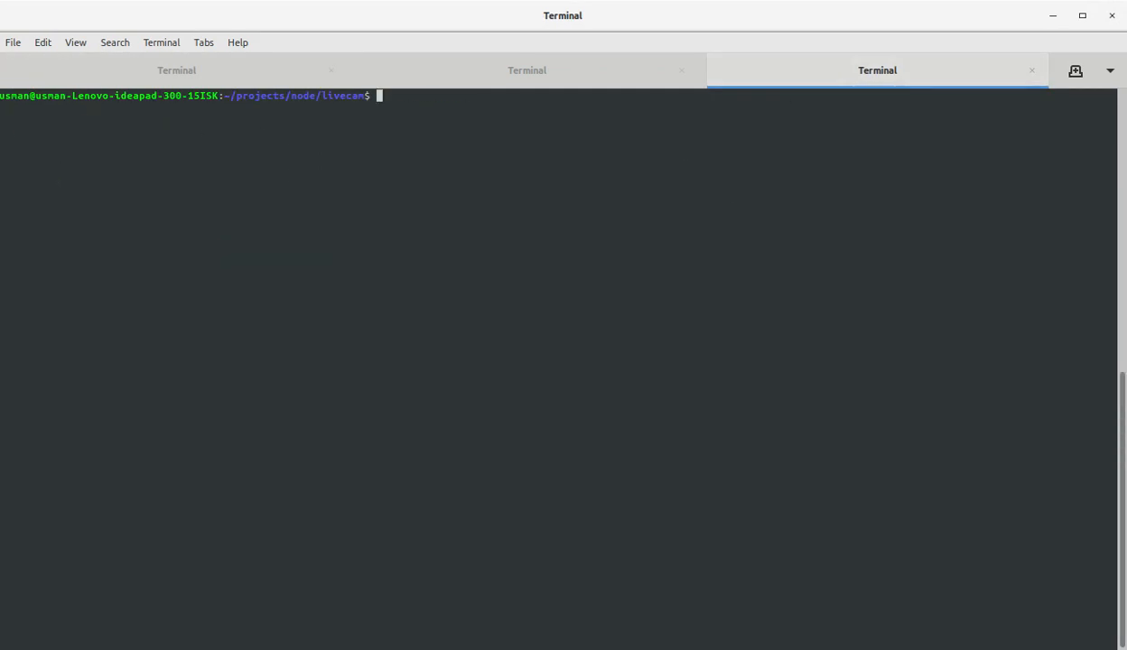
{"action": "type", "text": "ifconfig"}
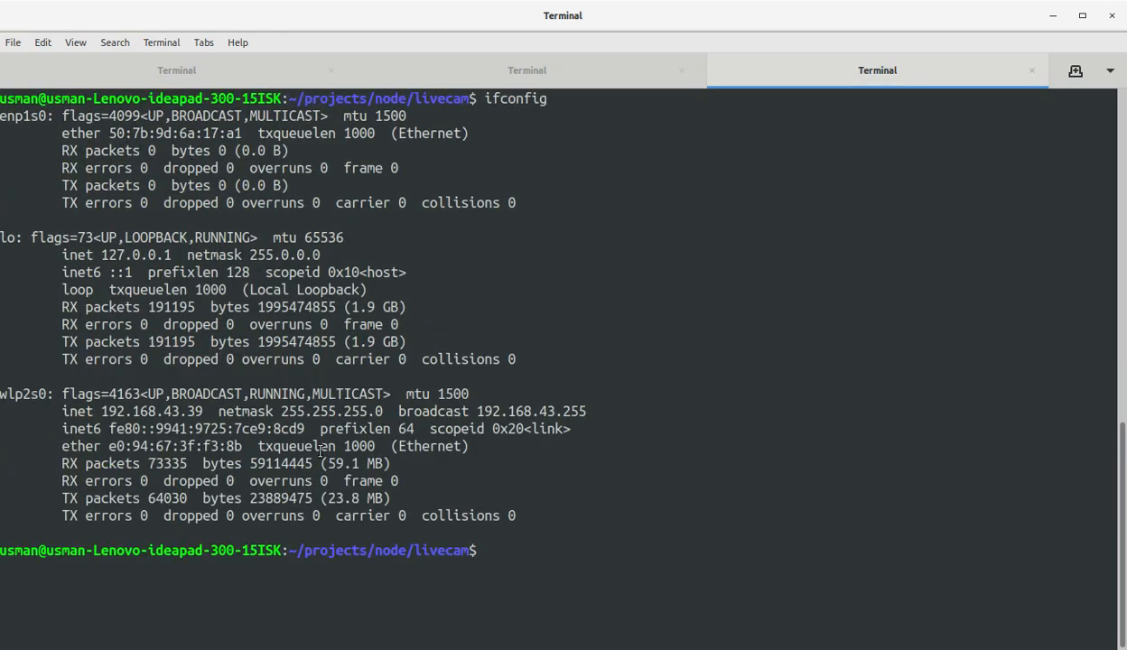
{"action": "double_click", "coordinate": [110, 411]}
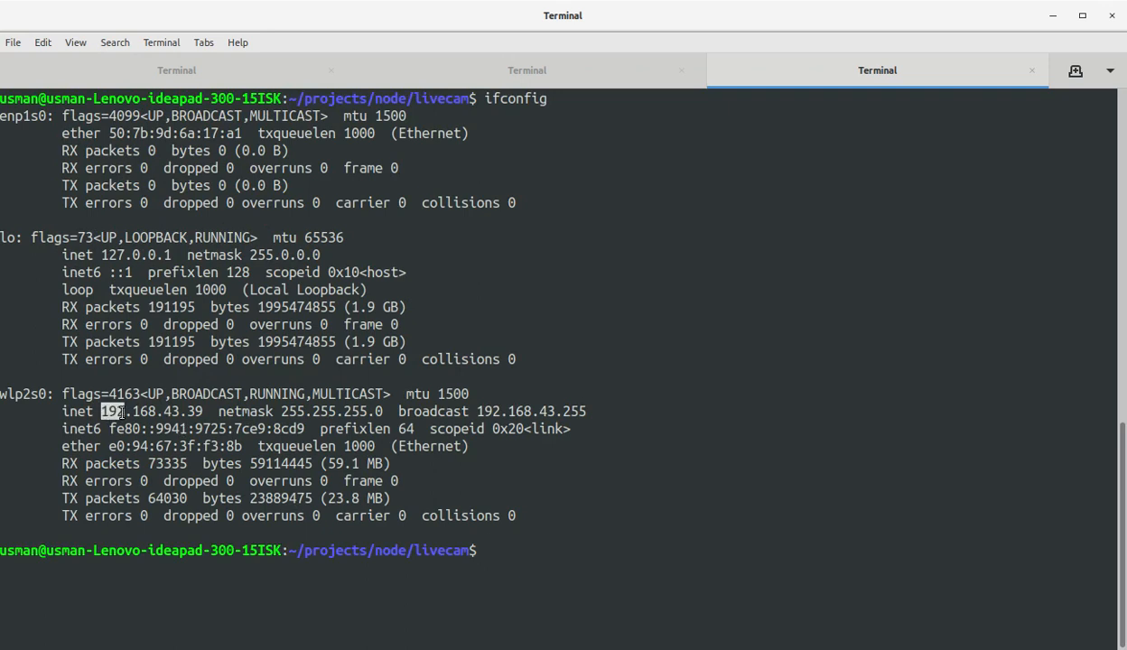
{"action": "double_click", "coordinate": [152, 411]}
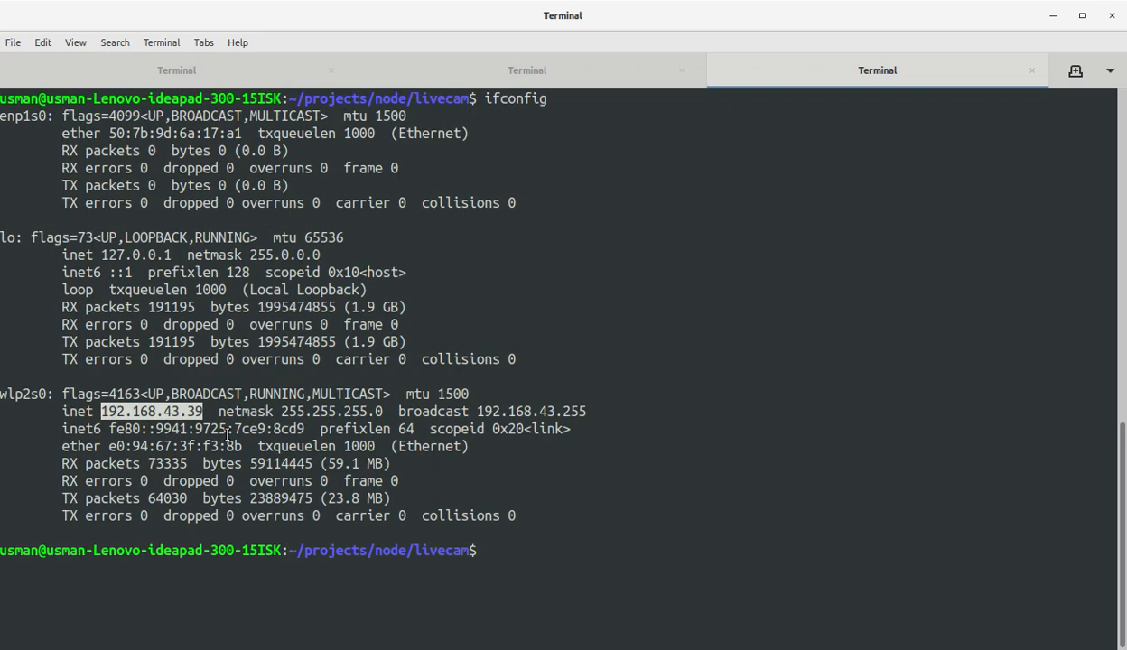
{"action": "mouse_move", "coordinate": [246, 438]}
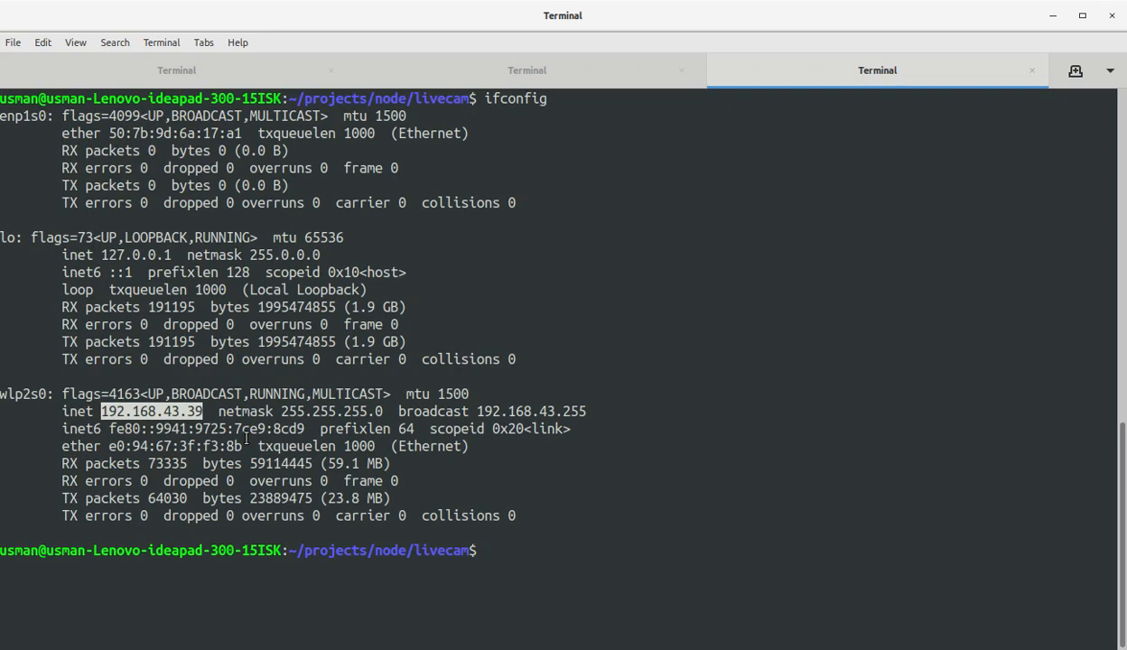
{"action": "right_click", "coordinate": [135, 434]}
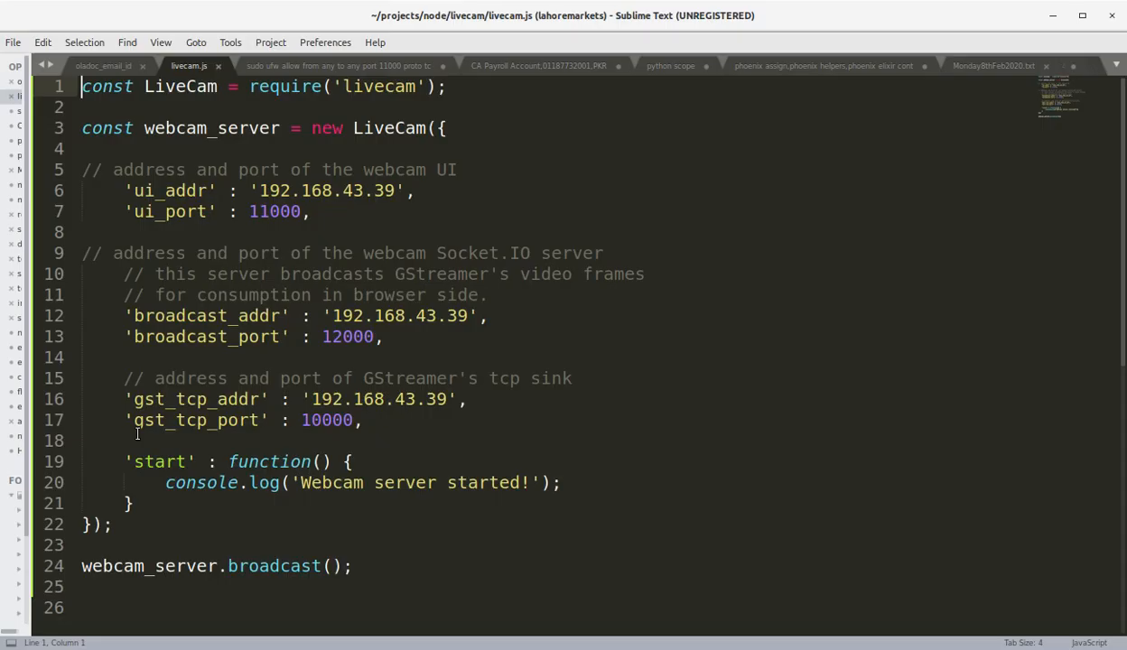
Paste 192.168.43.39 into broadcast_addr and gst_tcp_addr in livecam.js and save
{"action": "left_click", "coordinate": [237, 190]}
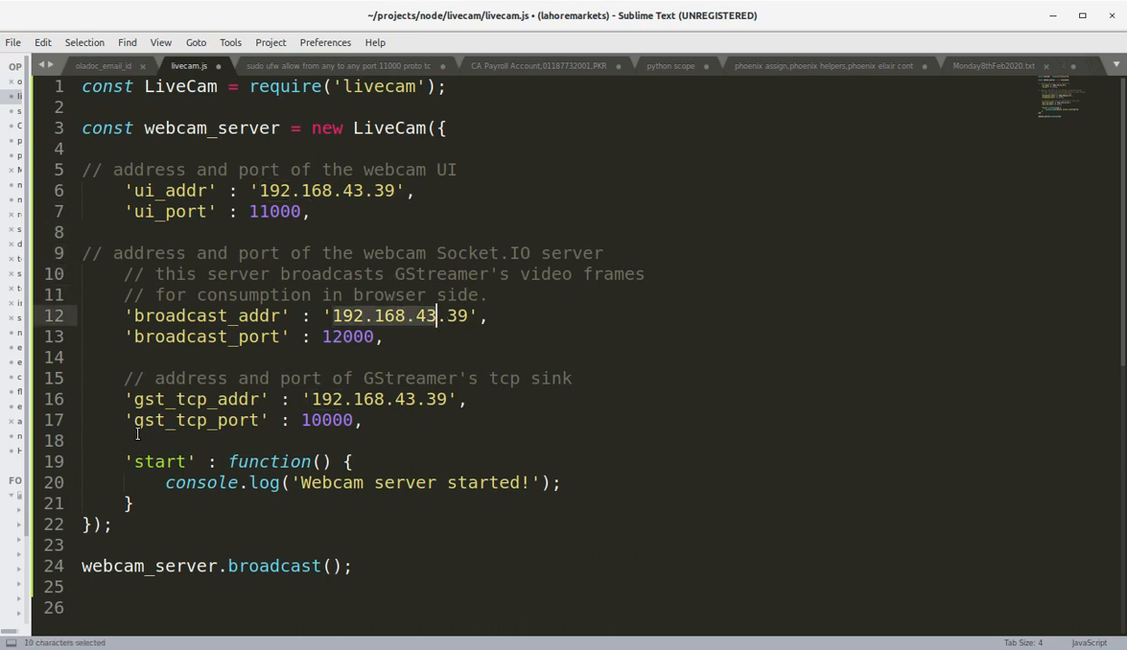
{"action": "left_click", "coordinate": [395, 399]}
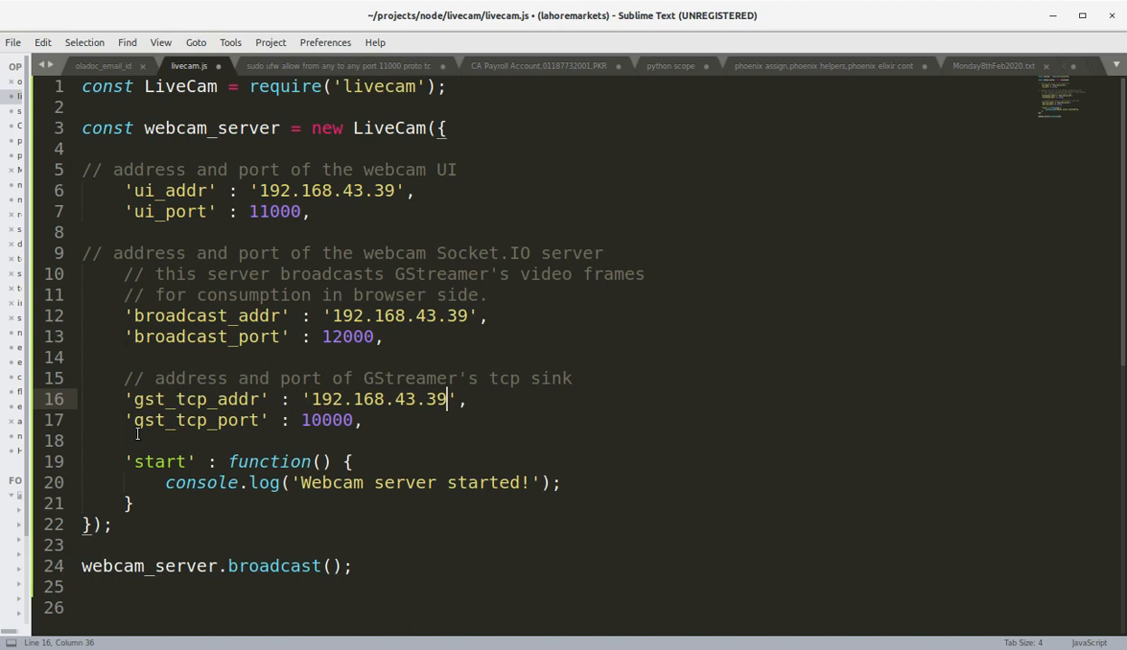
{"action": "key", "text": "ctrl+s"}
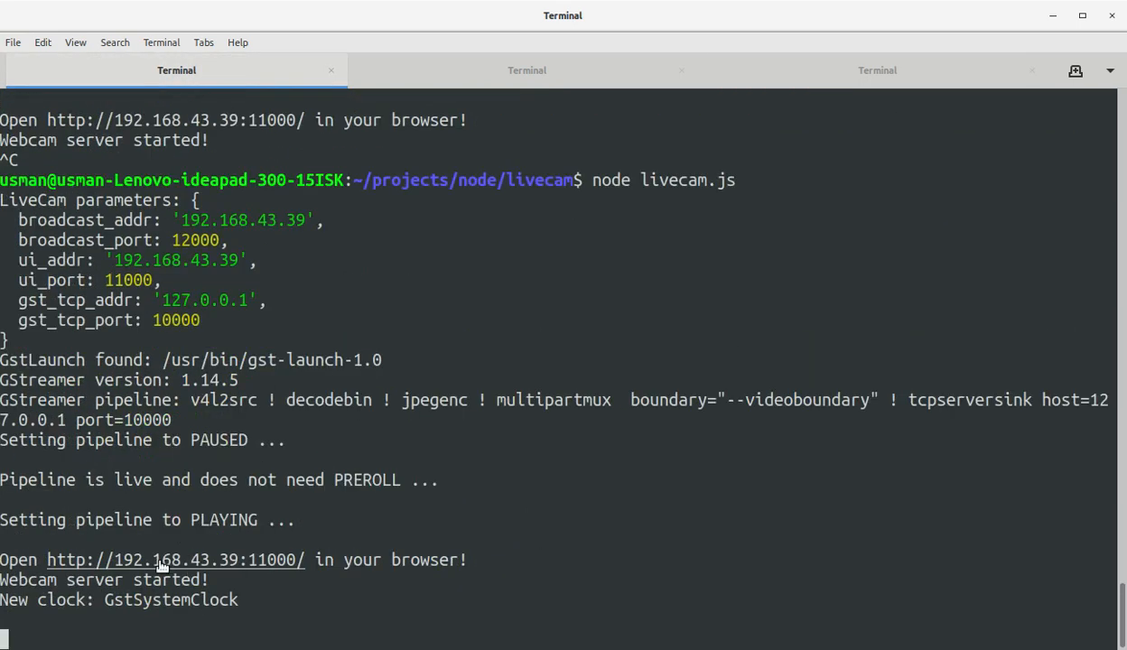
{"action": "mouse_move", "coordinate": [219, 574]}
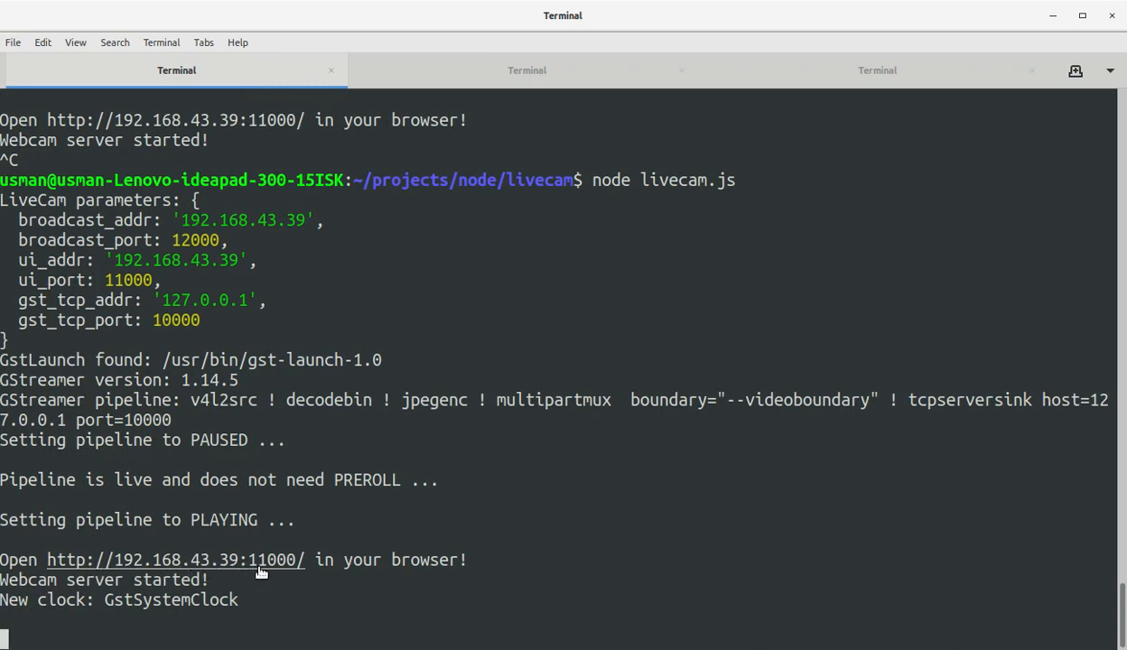
{"action": "mouse_move", "coordinate": [136, 568]}
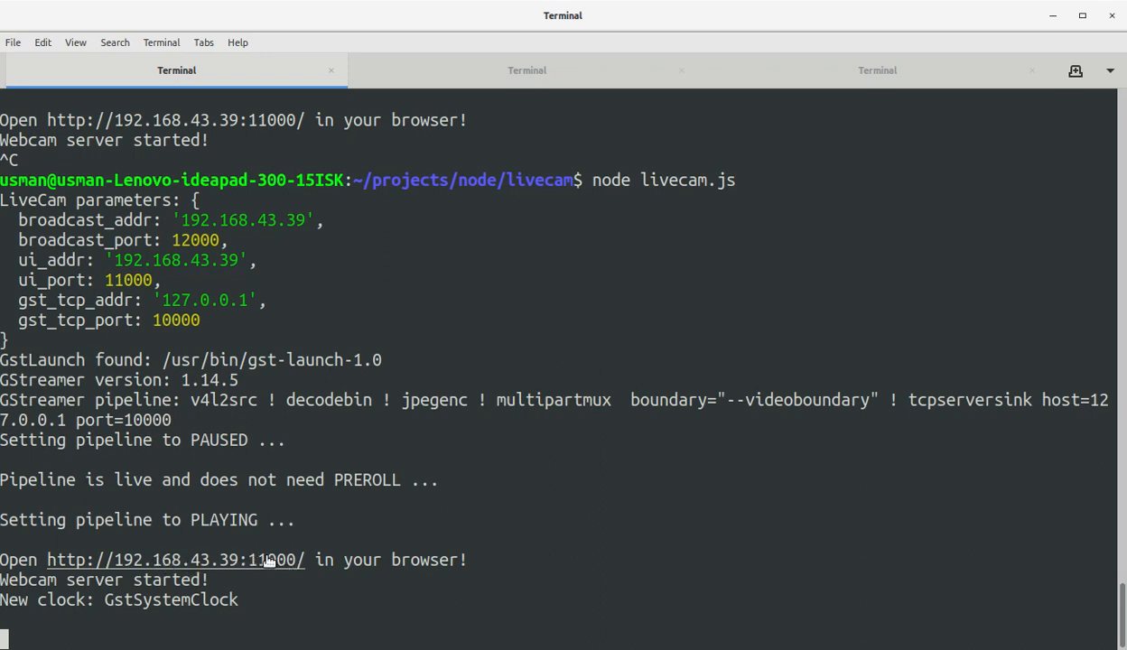
{"action": "mouse_move", "coordinate": [307, 572]}
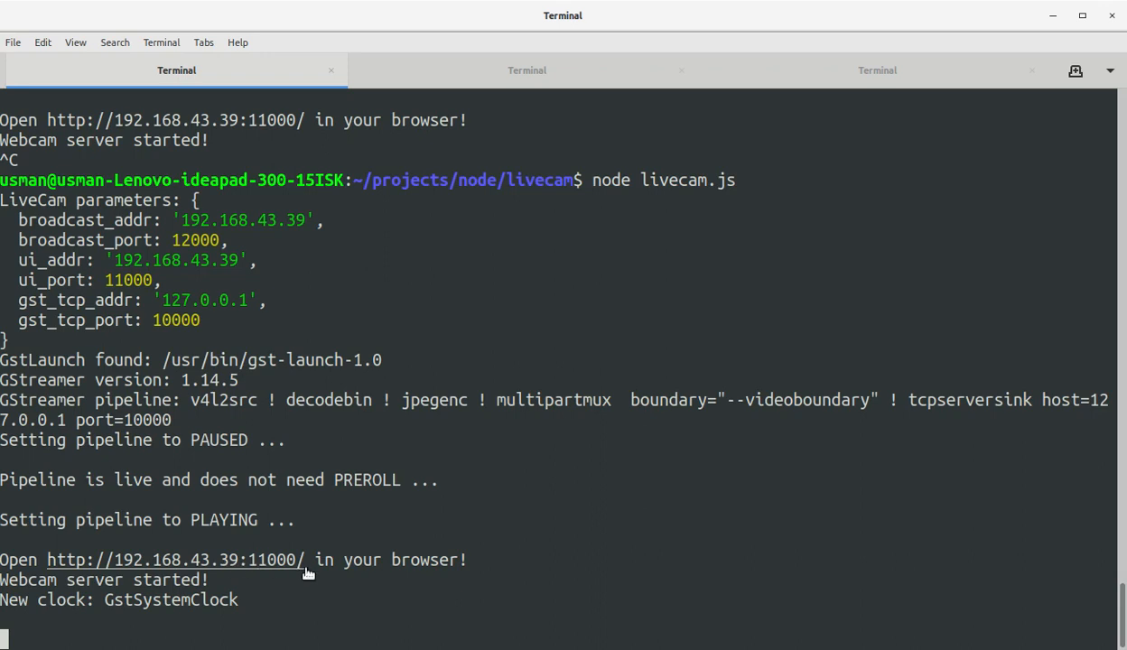
{"action": "mouse_move", "coordinate": [336, 556]}
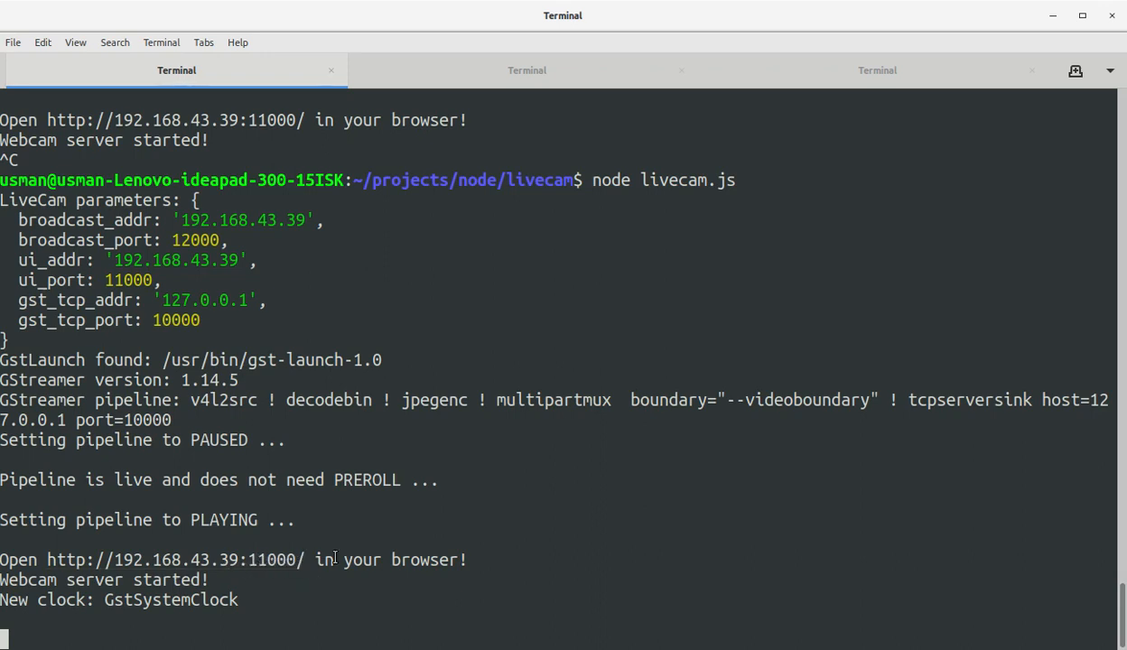
{"action": "mouse_move", "coordinate": [271, 560]}
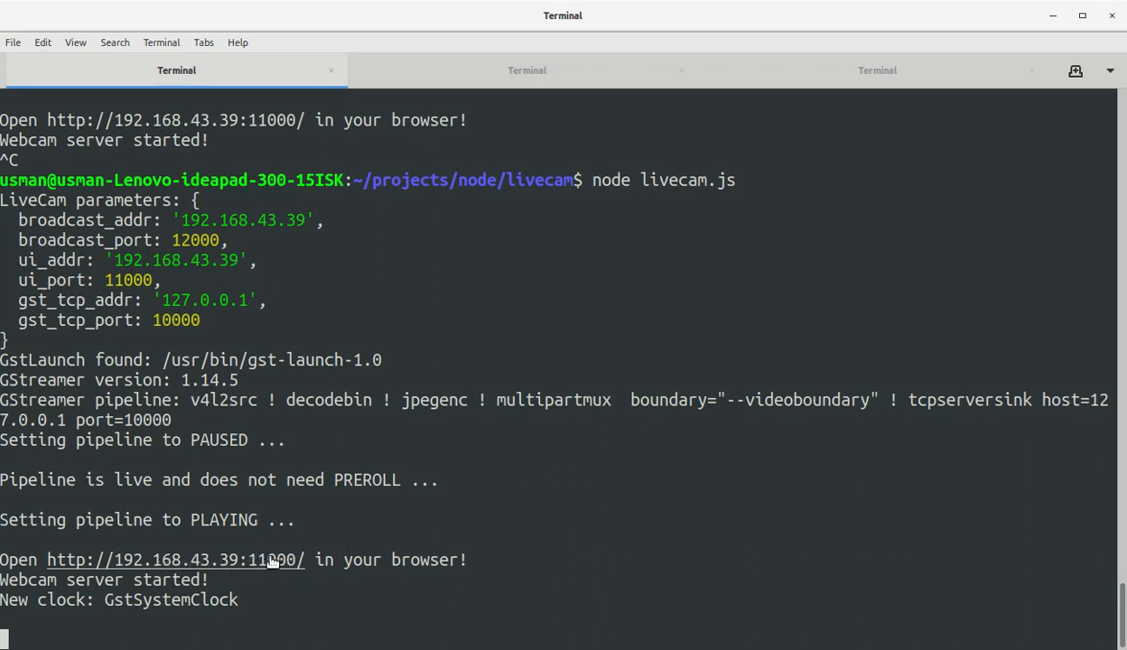